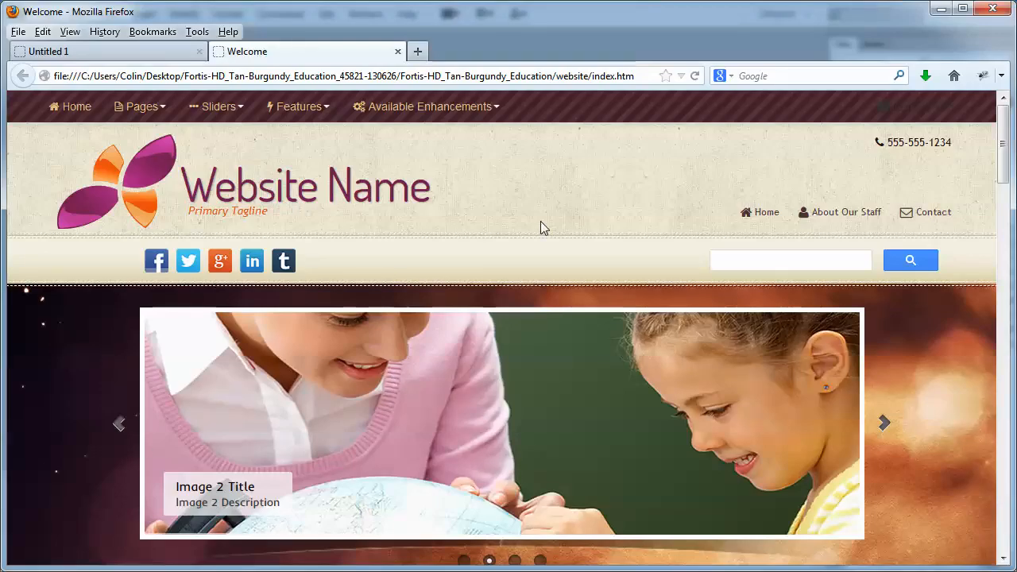
mouse_move(913, 107)
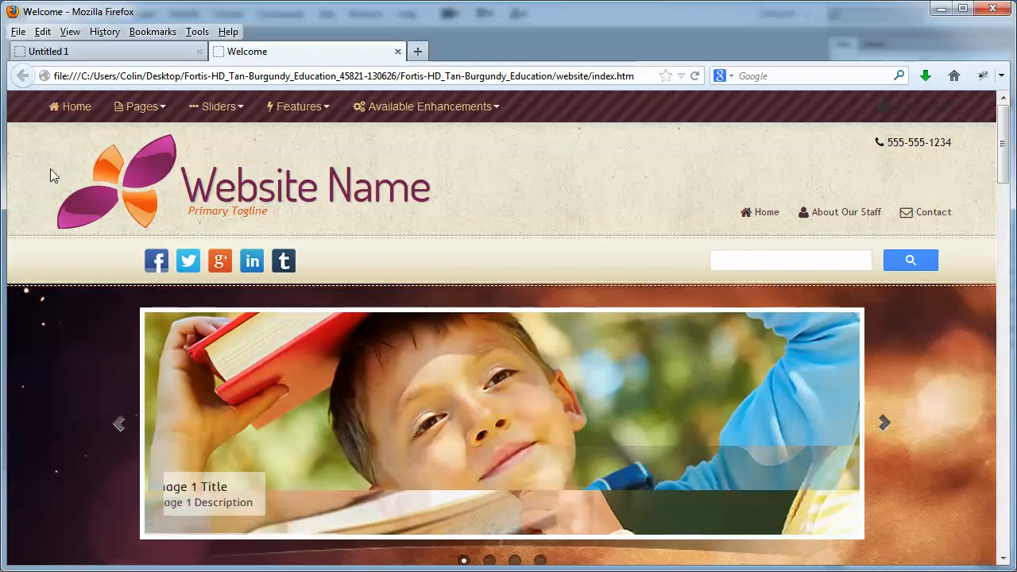
Step: Expand the Site folder and open styles.css from the styles folder
scroll("down", 3)
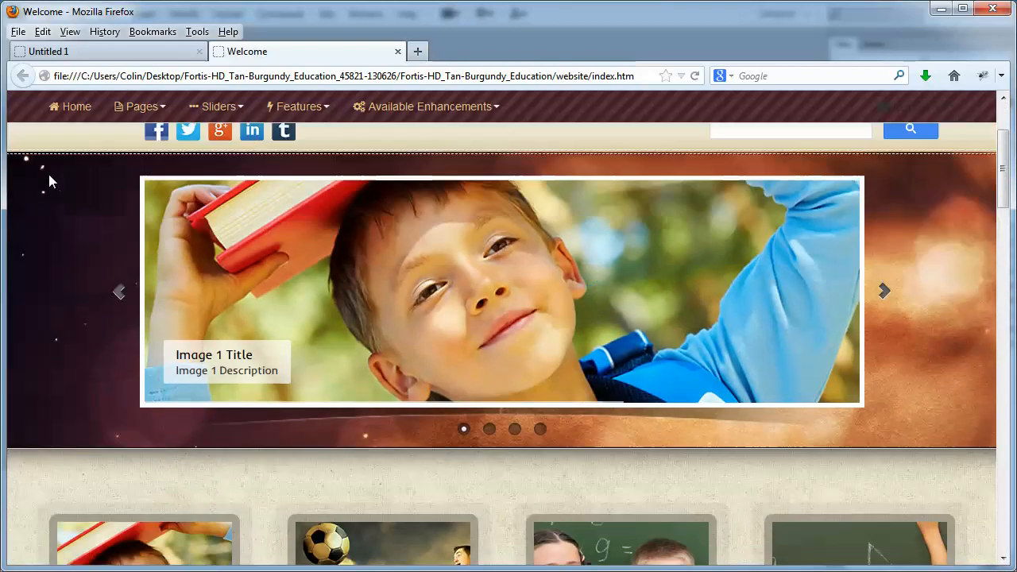
scroll("down", 3)
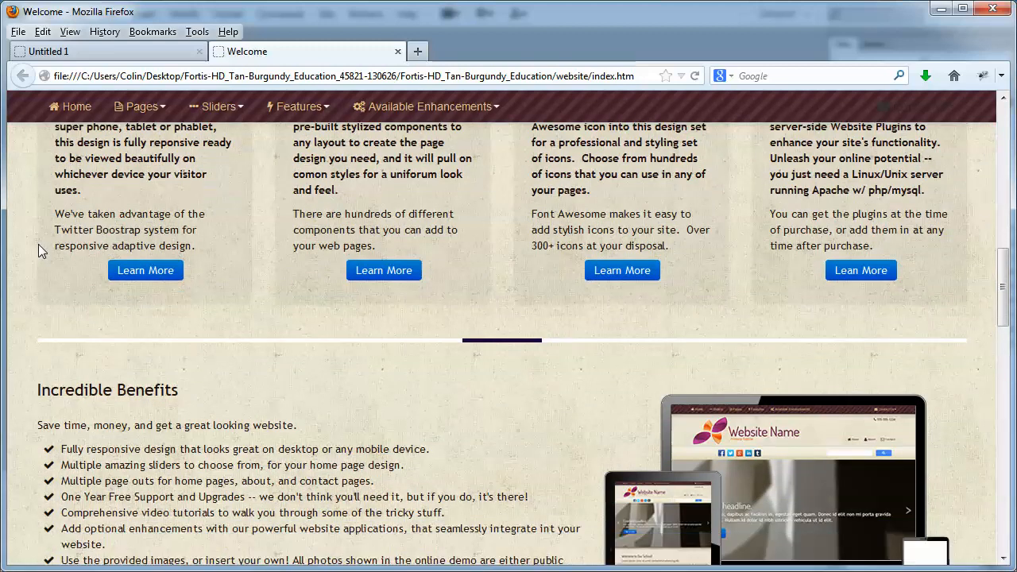
scroll("down", 3)
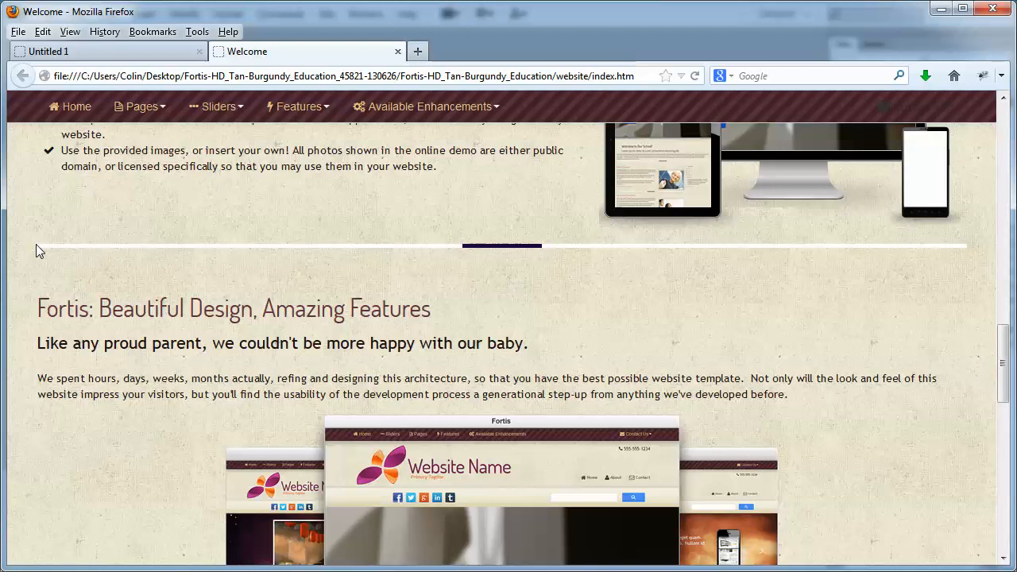
mouse_move(117, 237)
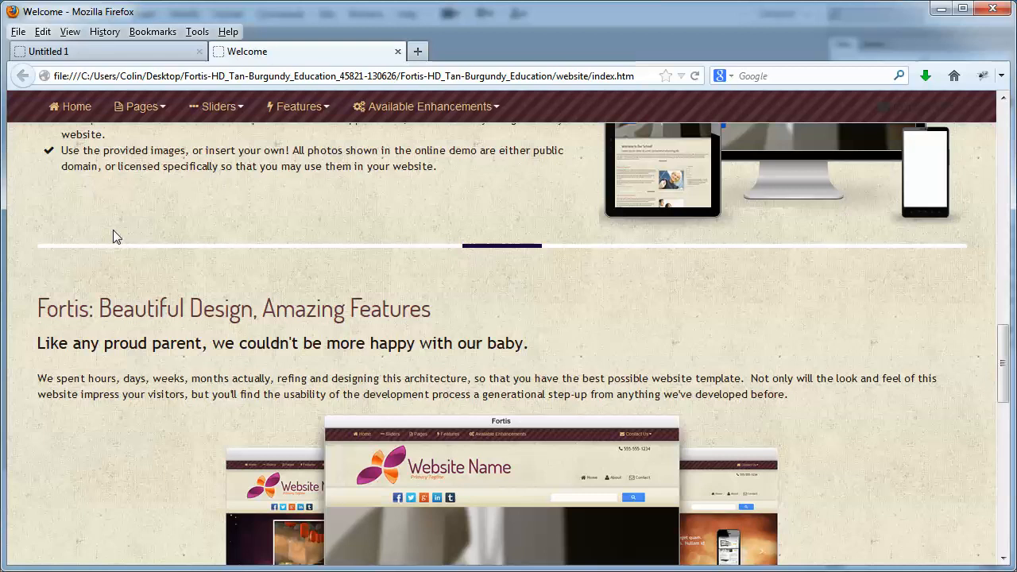
mouse_move(142, 105)
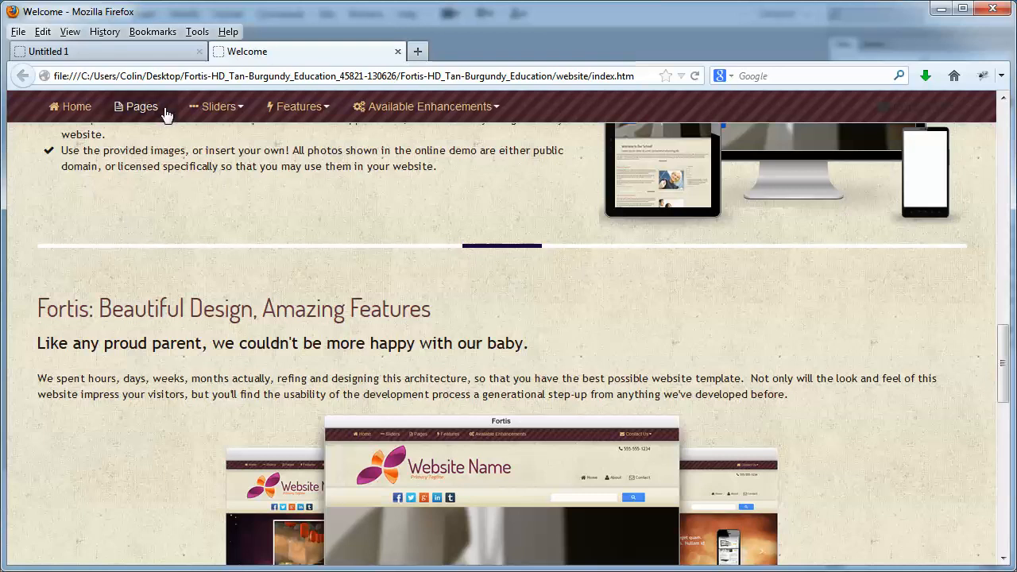
mouse_move(218, 107)
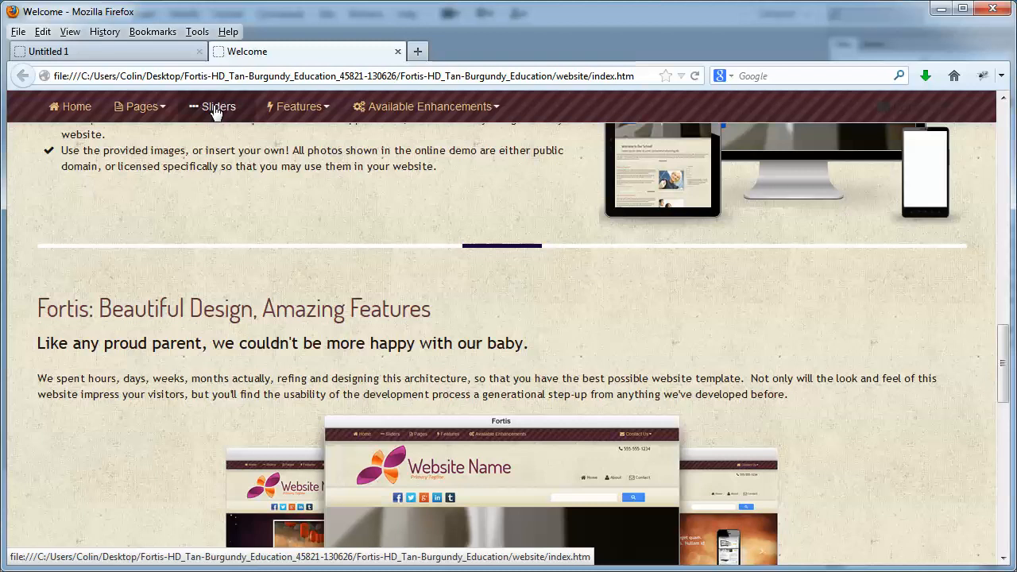
scroll("down", 3)
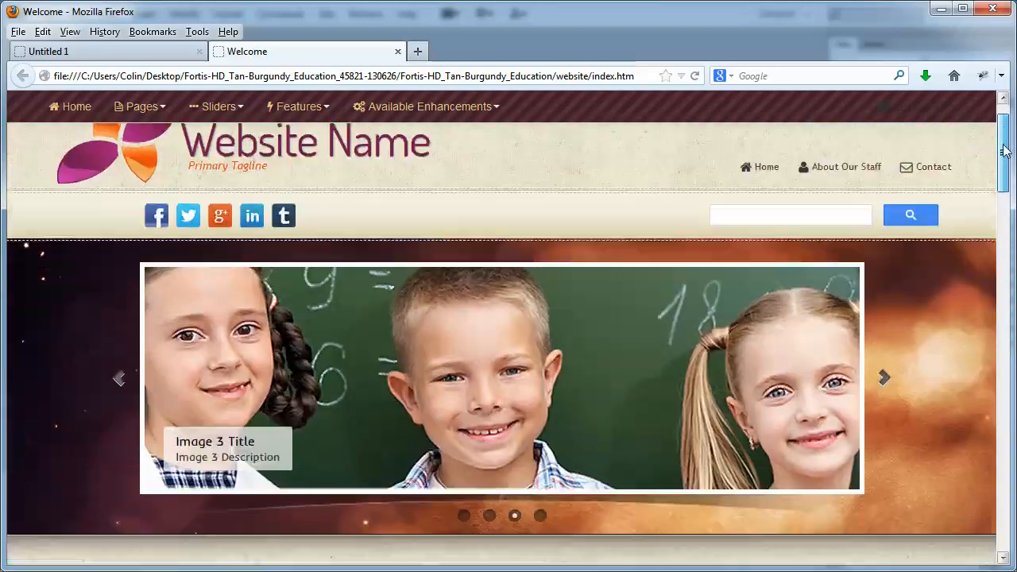
scroll("down", 3)
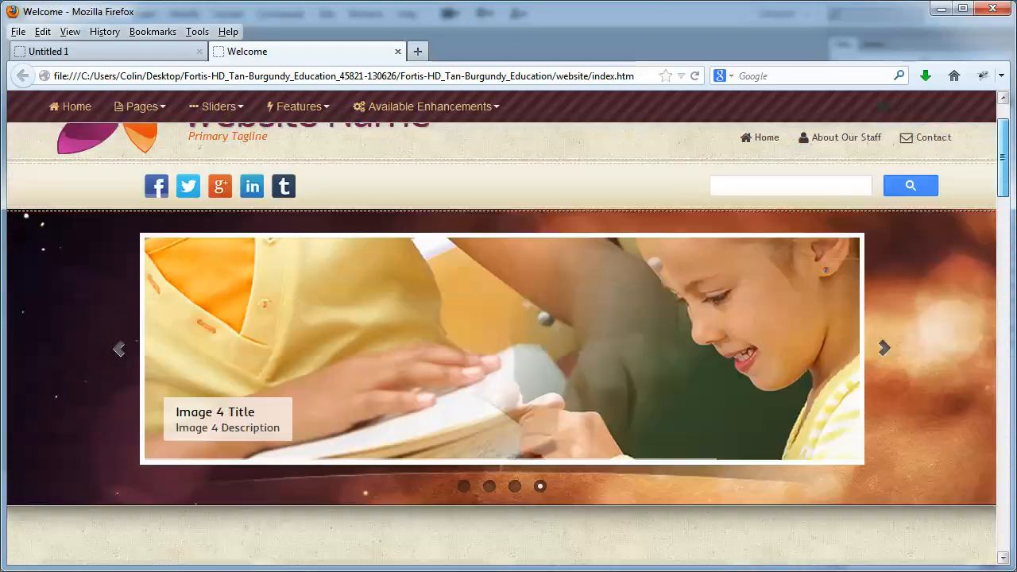
scroll("down", 3)
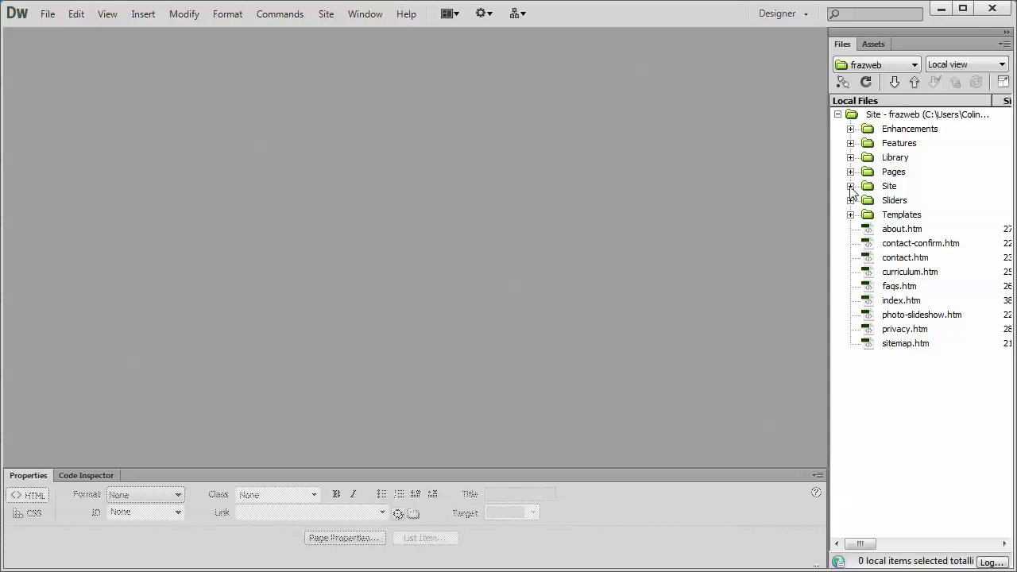
left_click(850, 184)
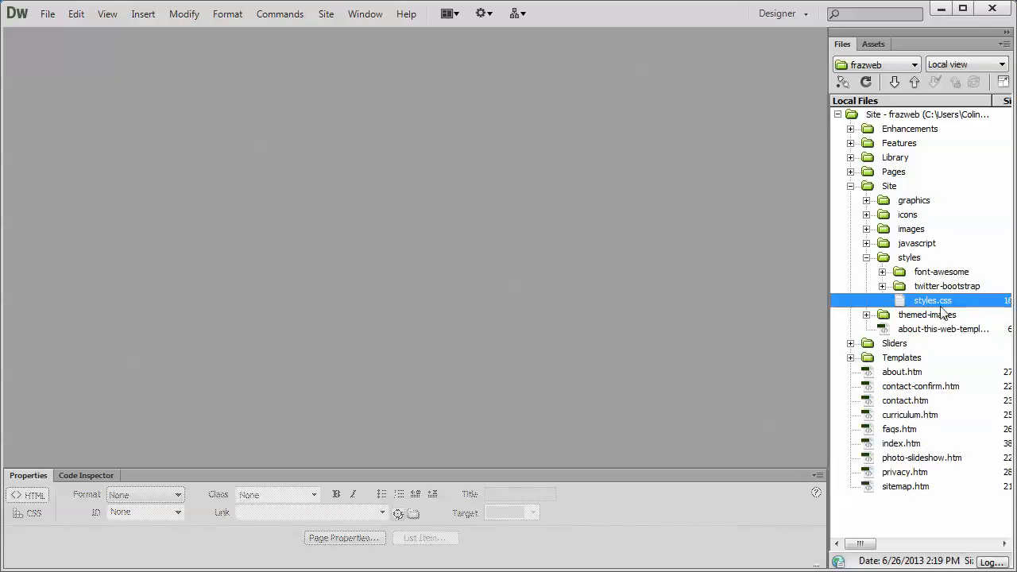
double_click(931, 300)
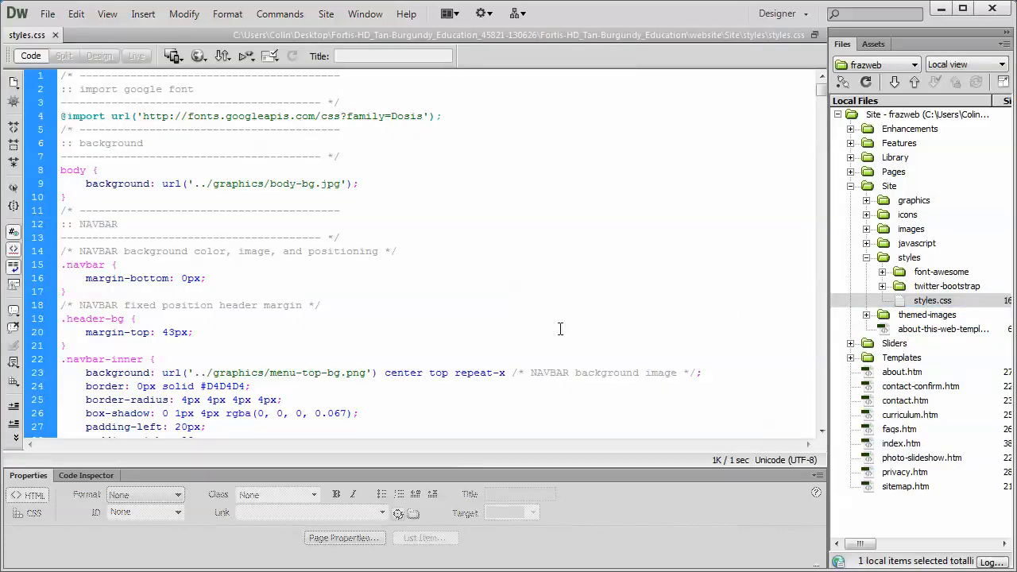
scroll("down", 3)
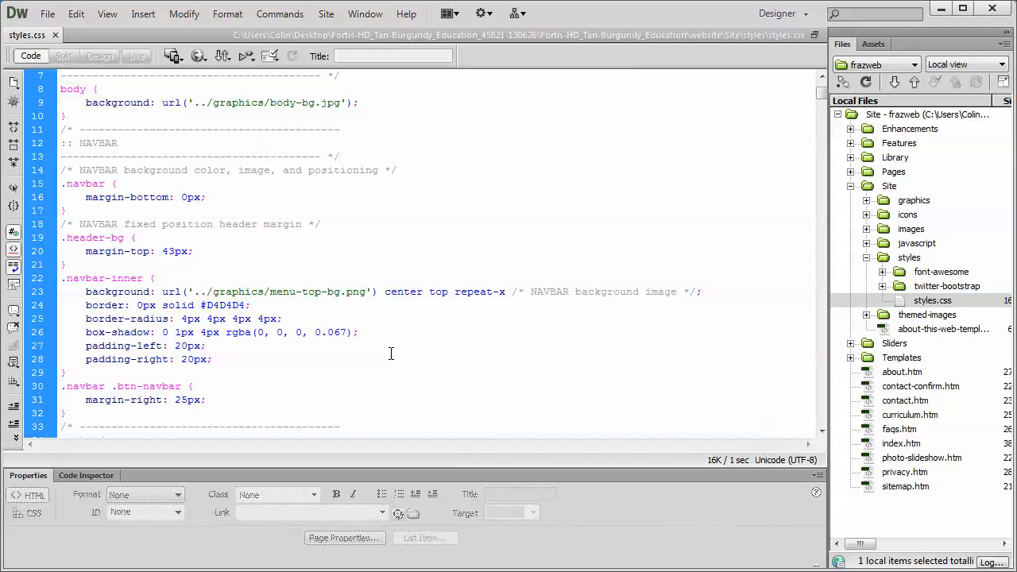
mouse_move(260, 289)
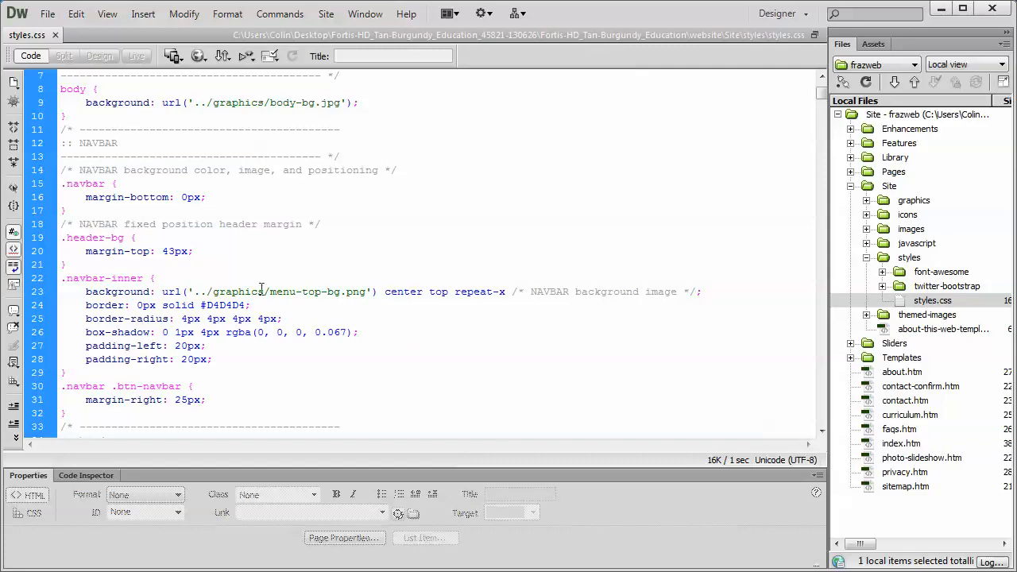
Step: Select the menu-top-bg.png file name in the .navbar-inner background rule
double_click(118, 293)
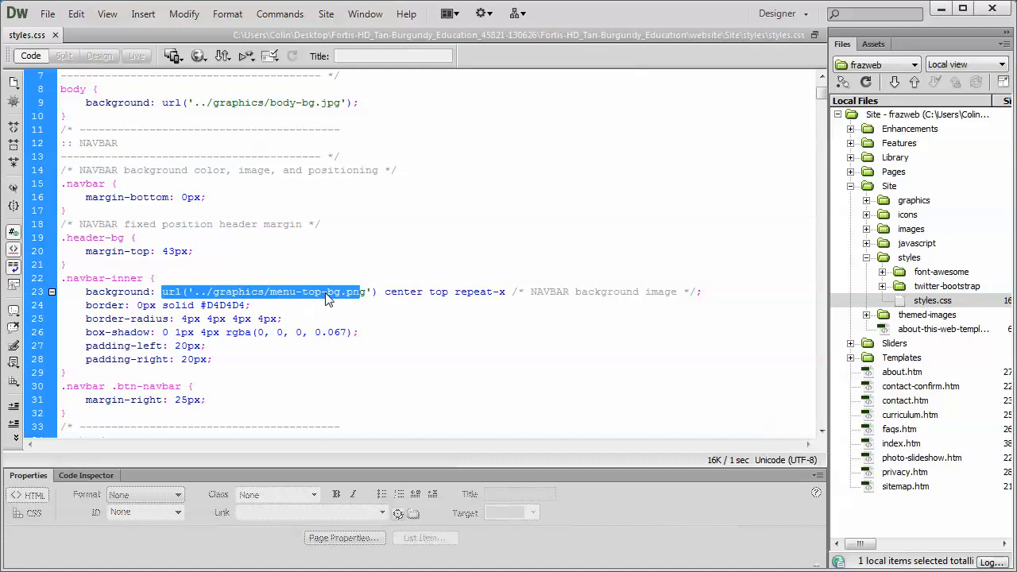
left_click(362, 309)
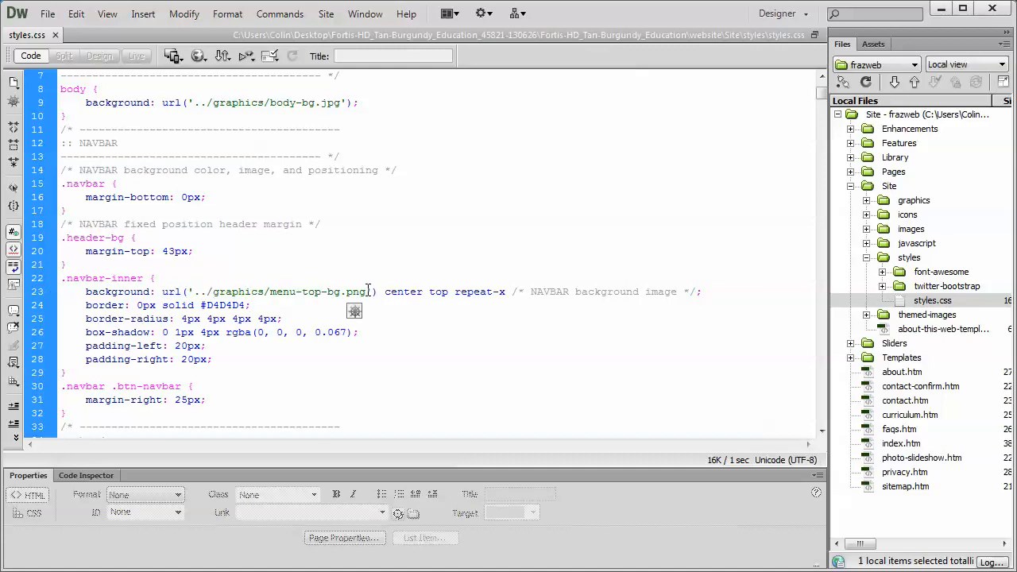
double_click(318, 292)
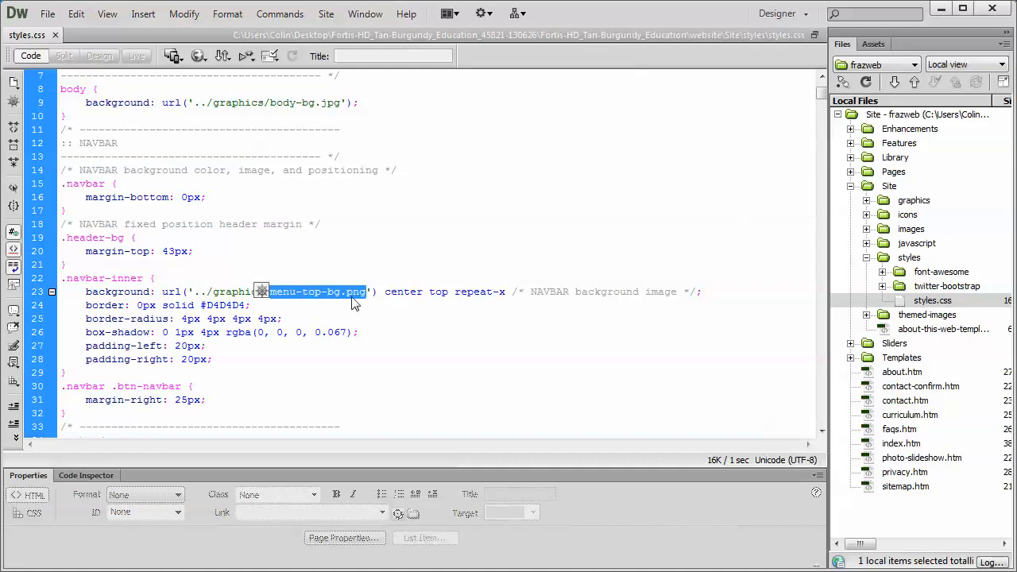
Step: Locate menu-top-bg.png in the site's graphics folder
left_click(868, 200)
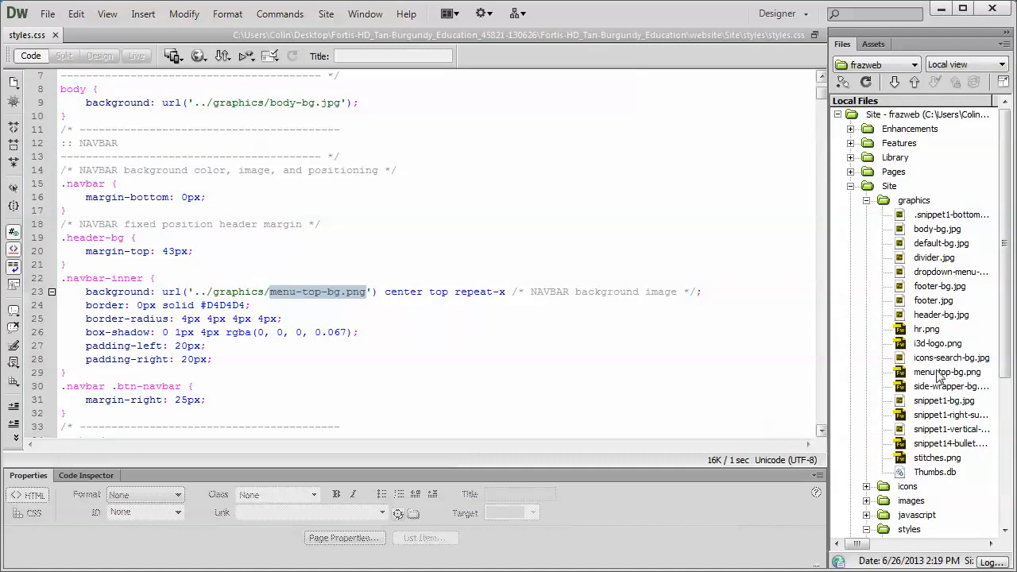
left_click(946, 372)
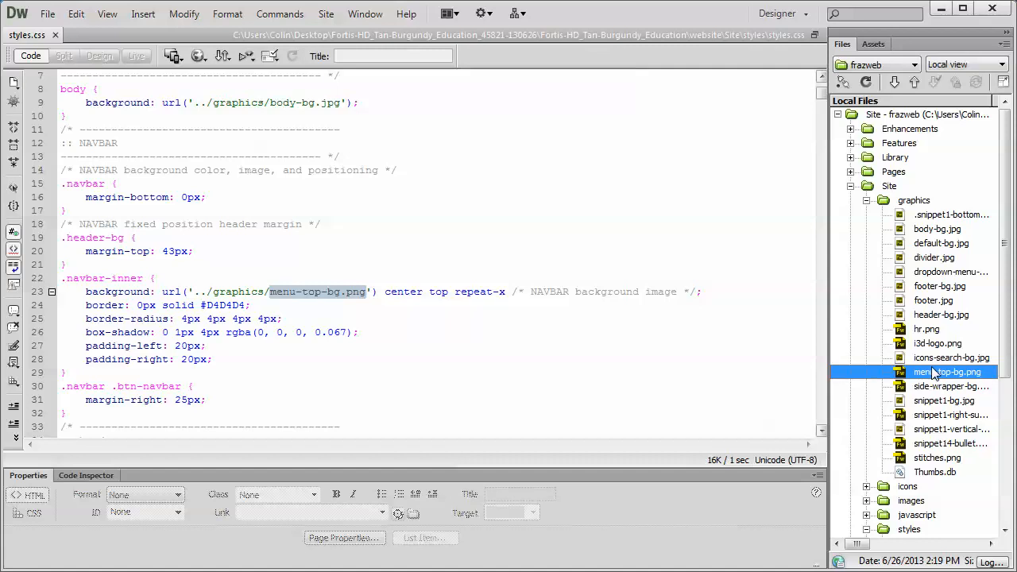
left_click(947, 371)
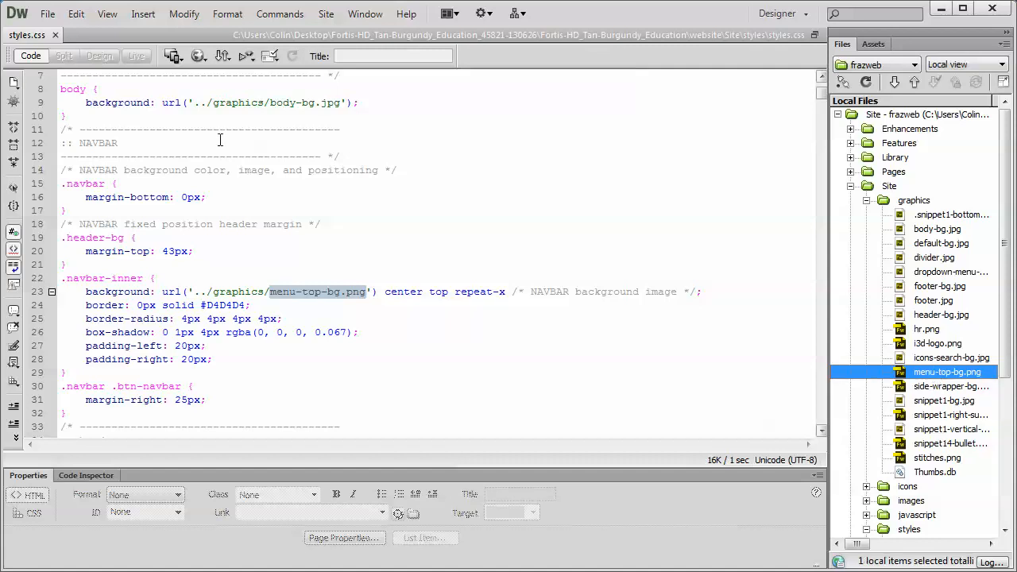
left_click(48, 12)
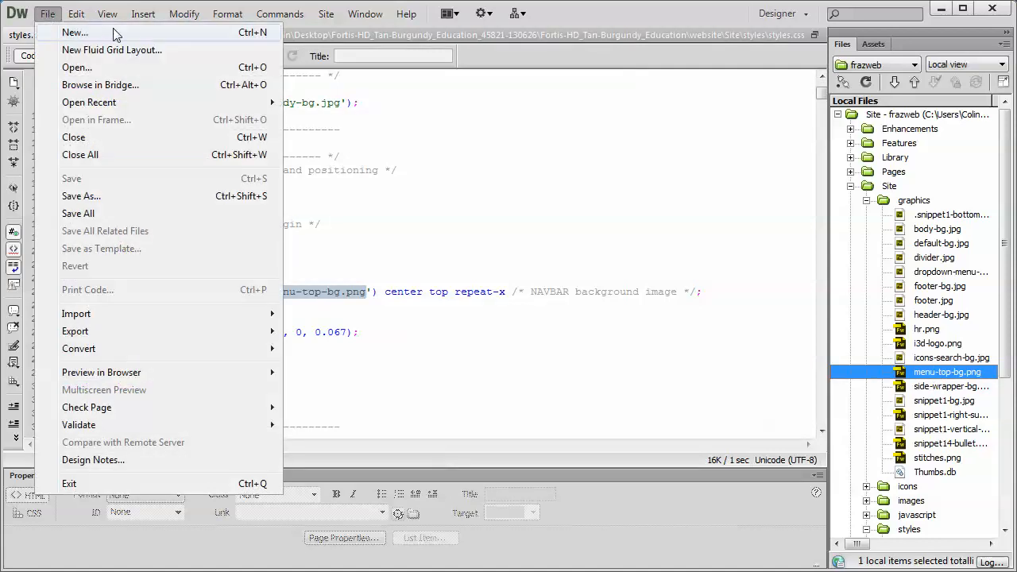
left_click(73, 32)
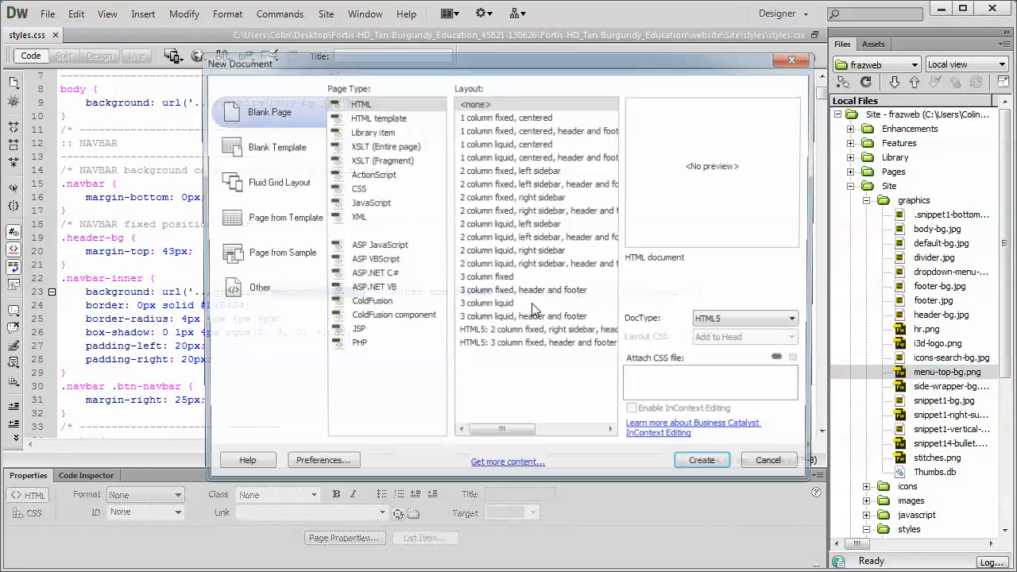
Step: Create a blank HTML page with menu-top-bg.png, read its 1680×43 size in code, return to styles.css
left_click(700, 461)
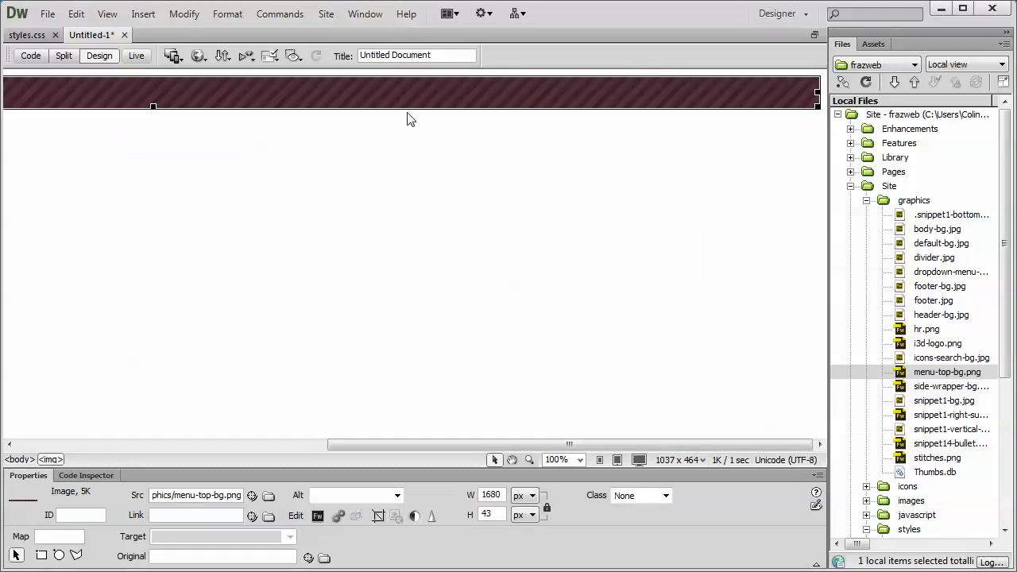
left_click(30, 55)
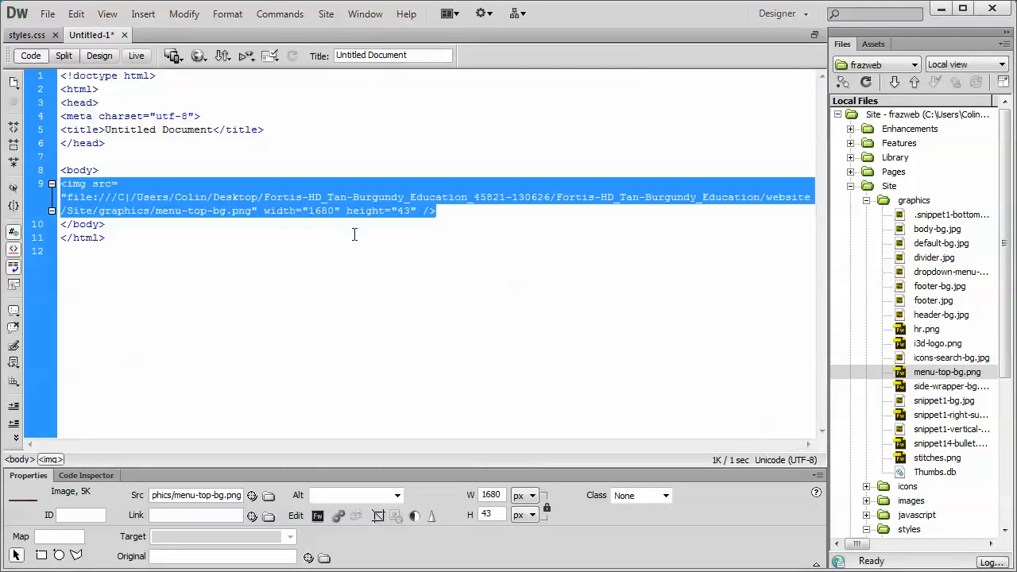
mouse_move(407, 219)
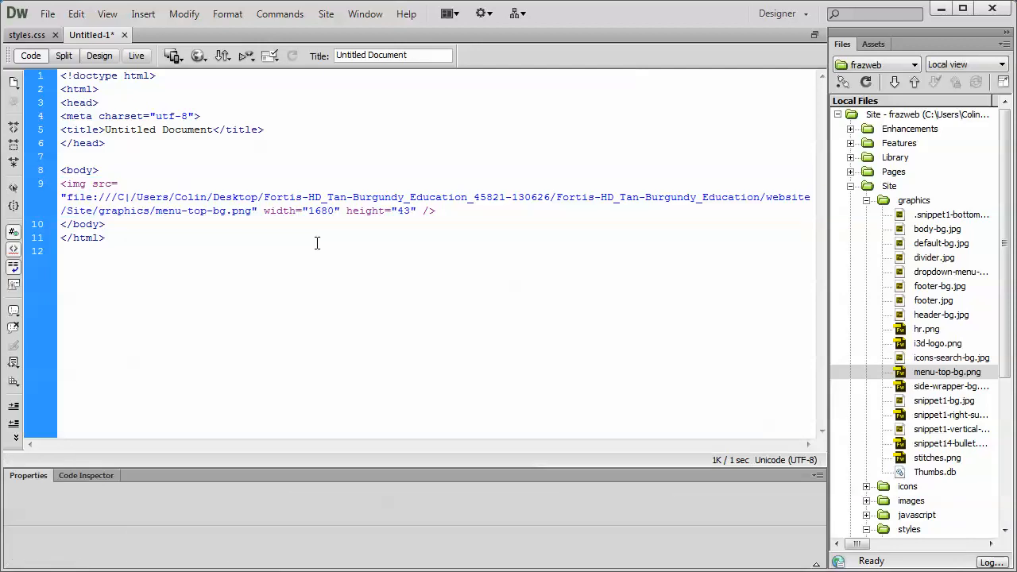
left_click(105, 224)
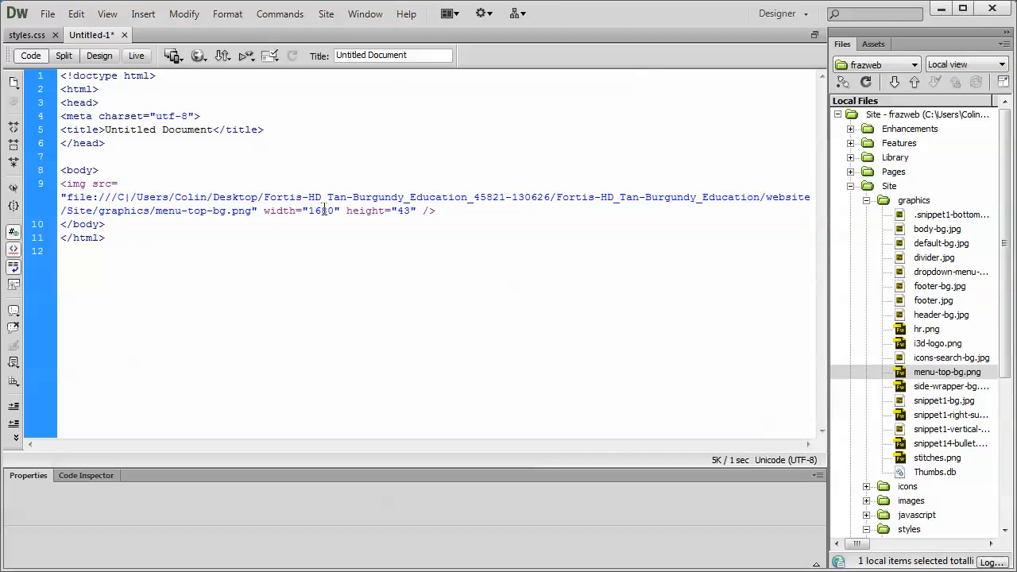
double_click(321, 210)
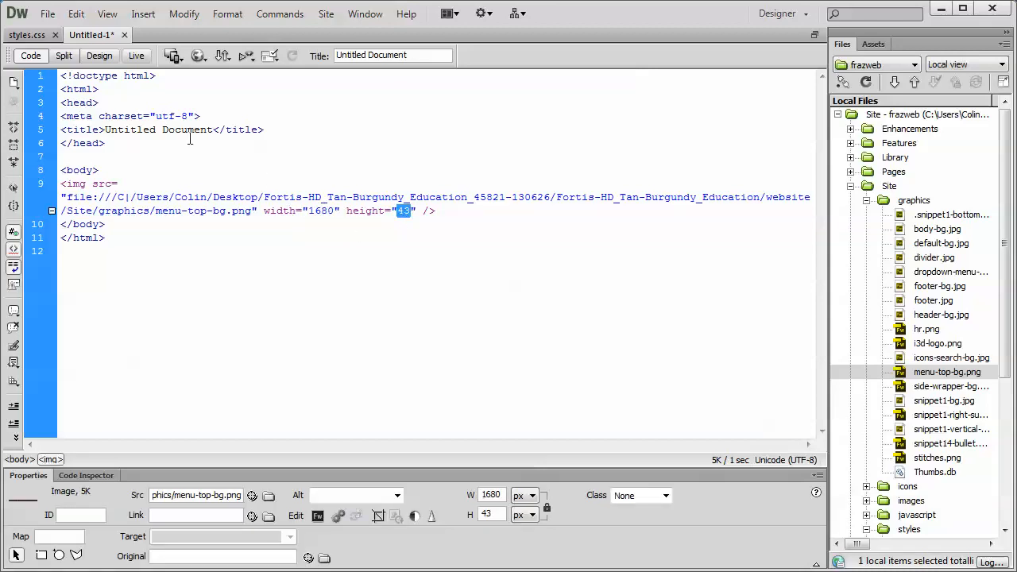
left_click(98, 54)
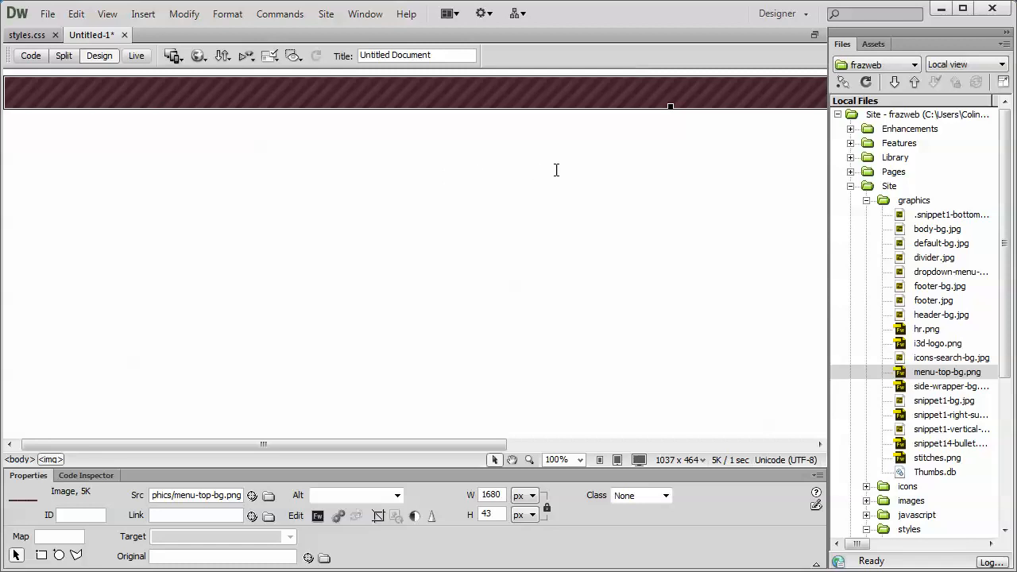
mouse_move(479, 109)
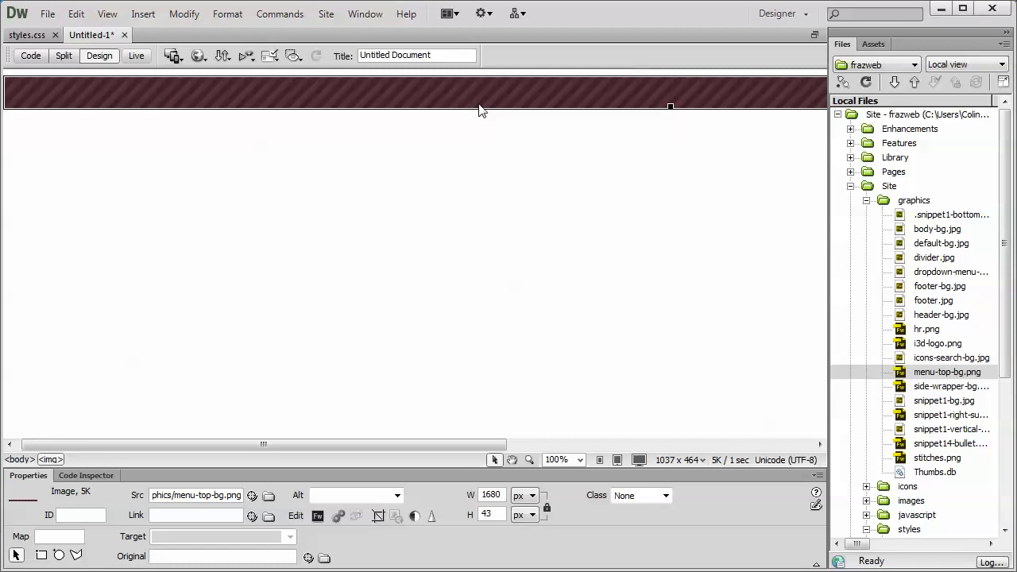
mouse_move(486, 81)
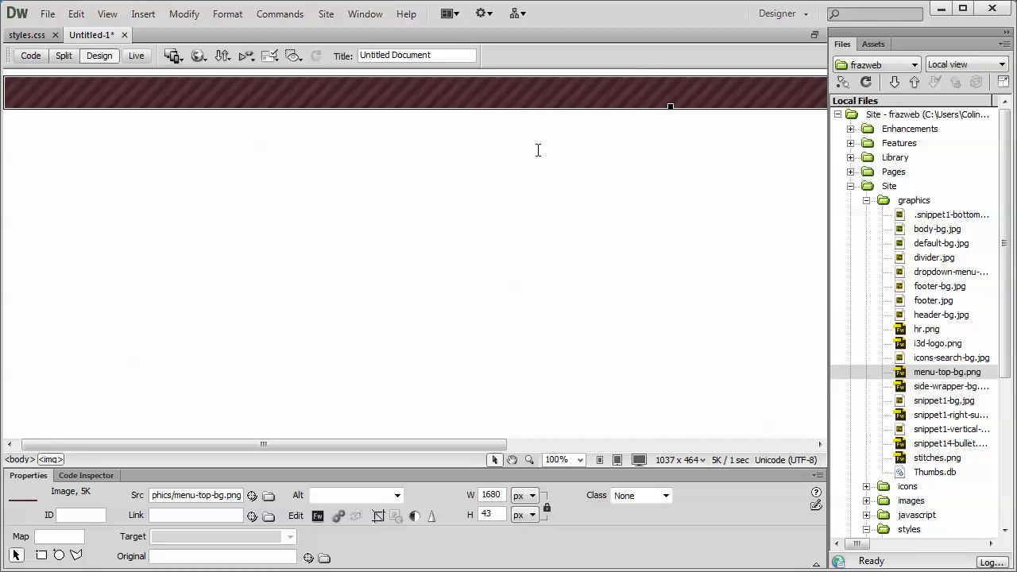
left_click(30, 54)
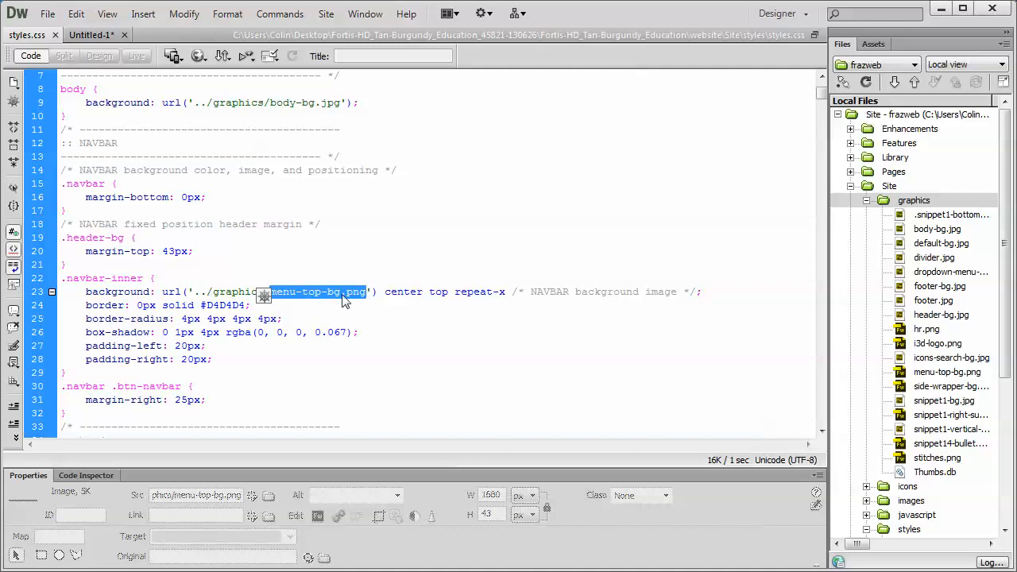
mouse_move(326, 297)
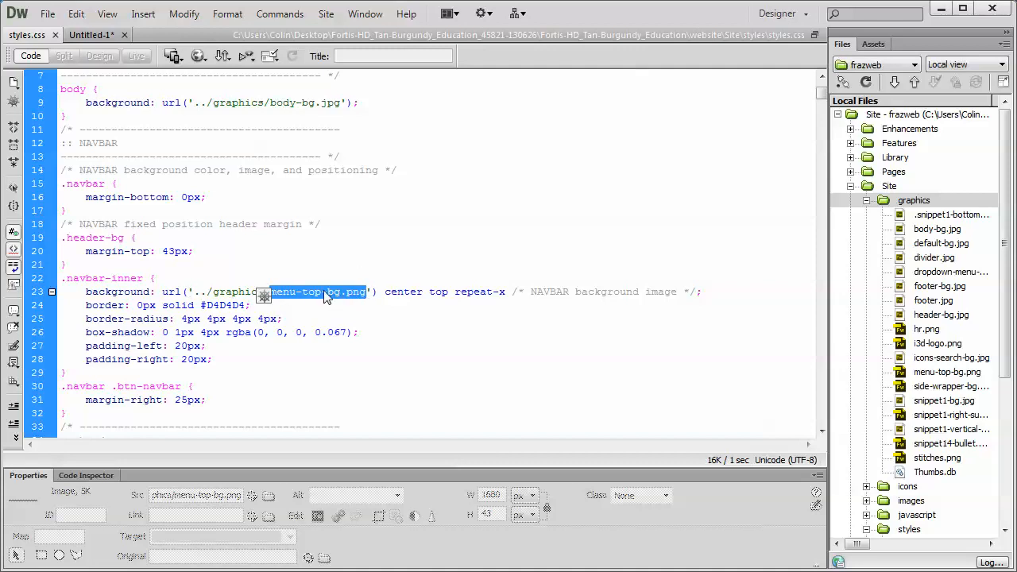
mouse_move(325, 298)
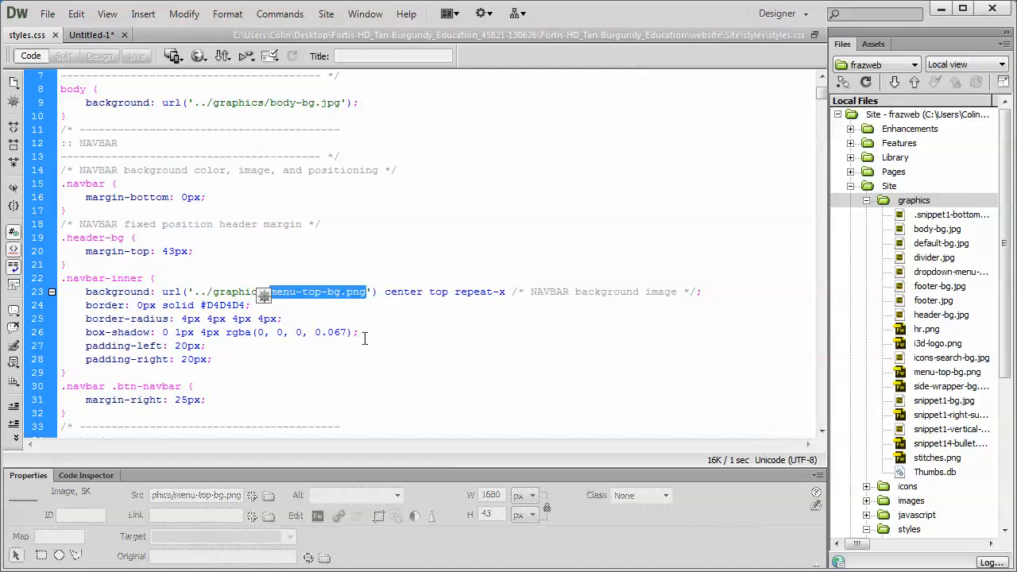
mouse_move(280, 308)
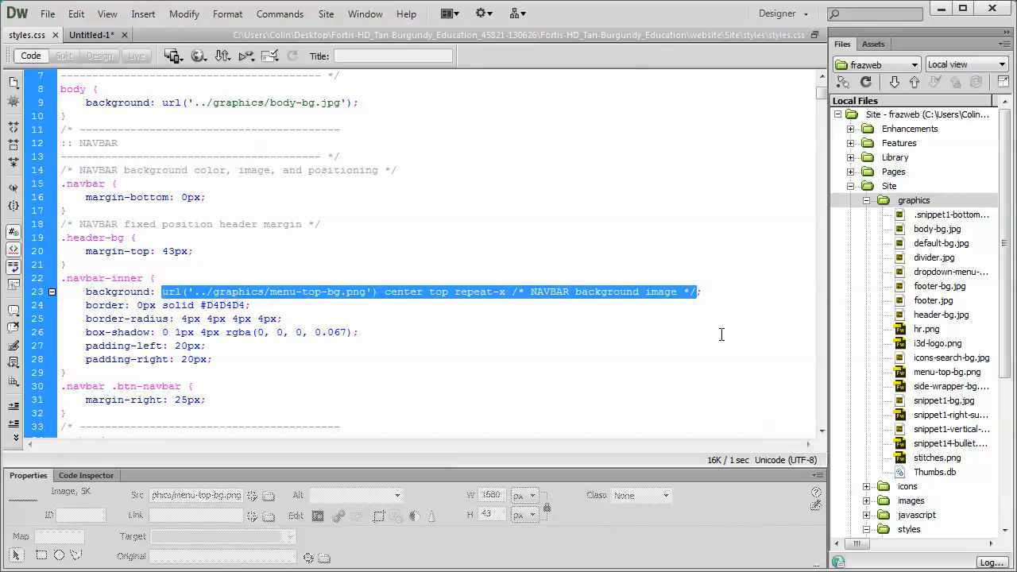
Step: Delete the url(menu-top-bg.png) center top repeat-x value from the .navbar-inner background rule
key("Delete")
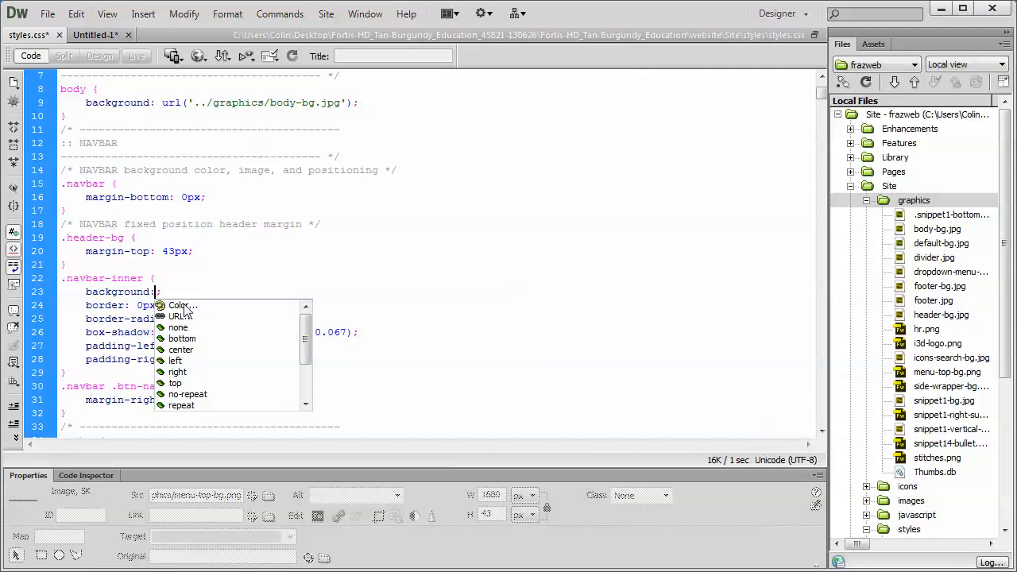
left_click(181, 305)
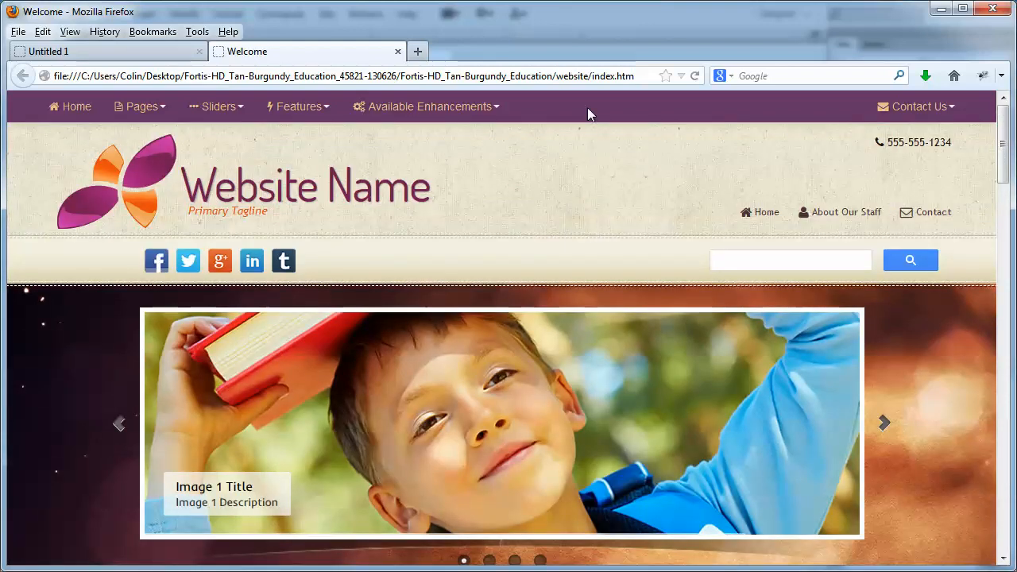
mouse_move(139, 106)
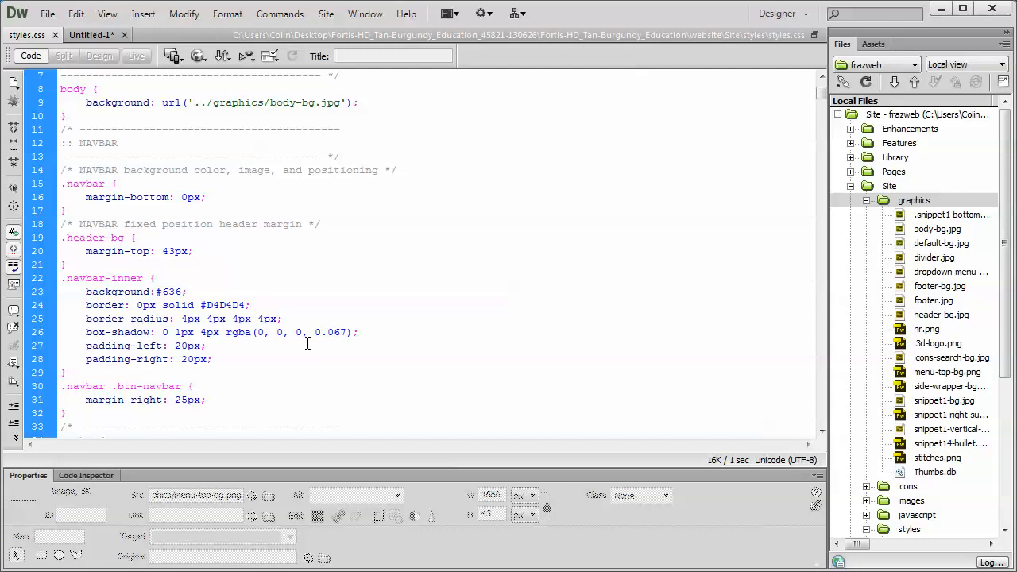
Step: Check the page scroll in the browser preview, then select index.htm in the site file list
left_click(180, 292)
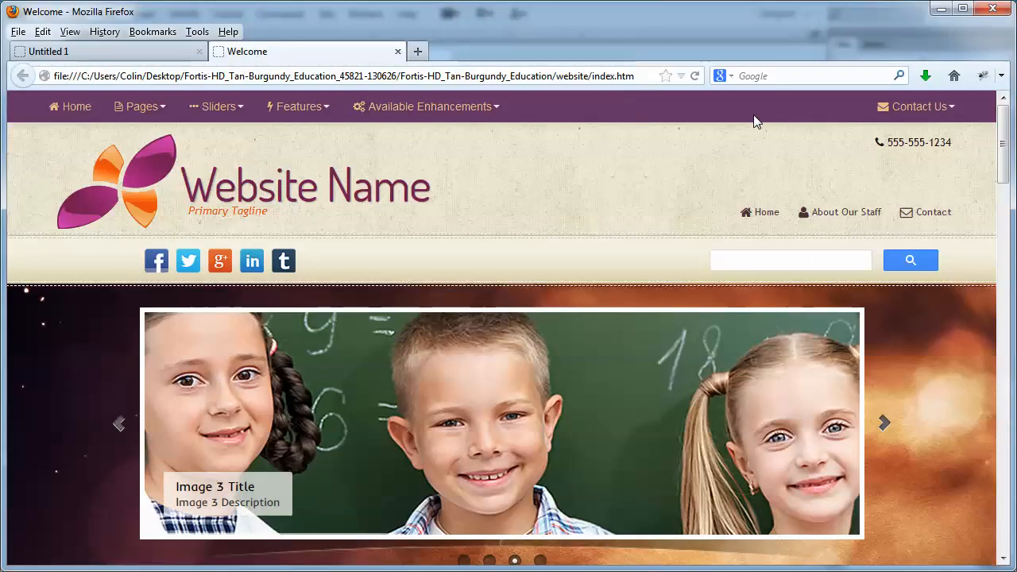
scroll("down", 3)
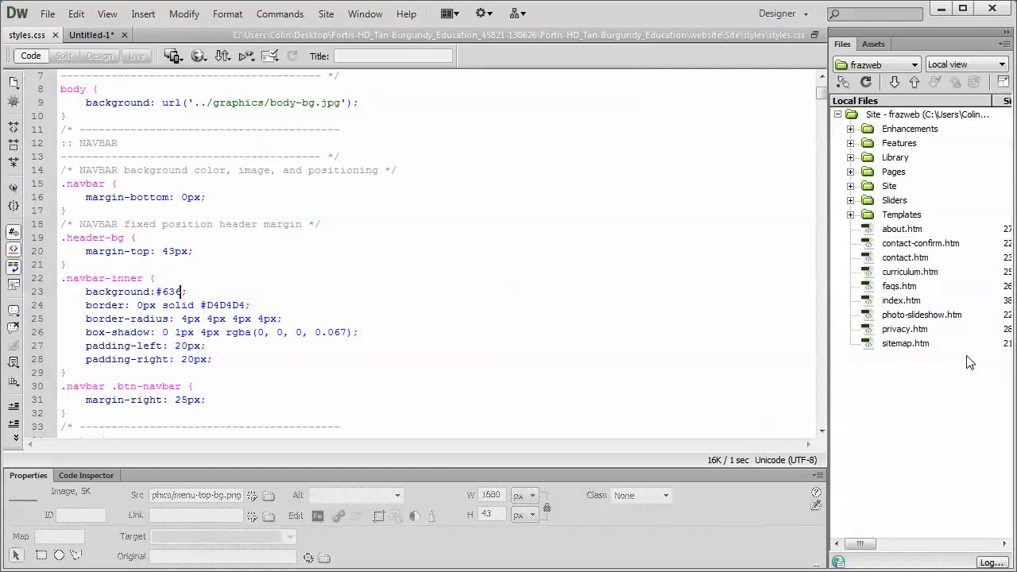
mouse_move(934, 398)
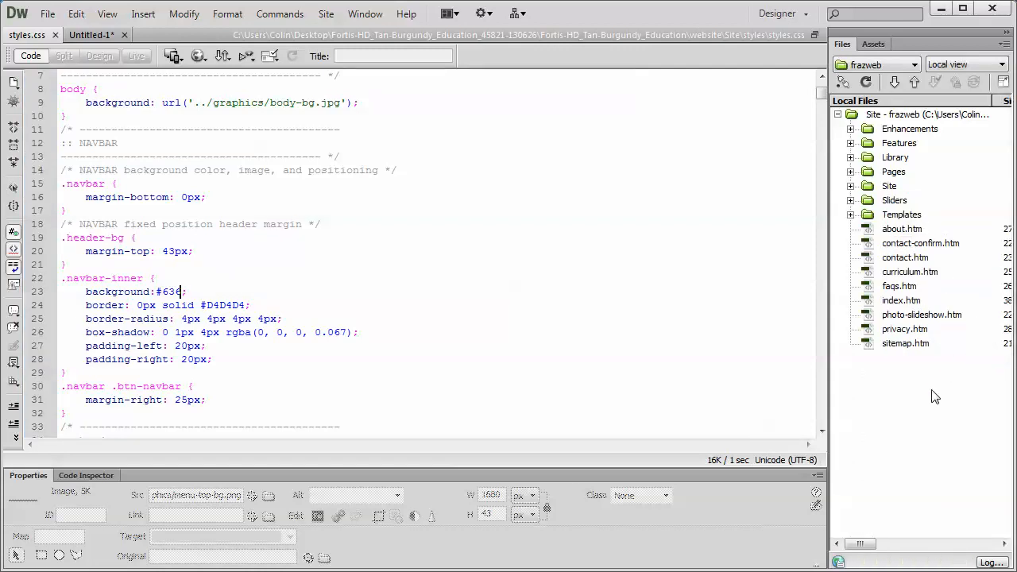
mouse_move(774, 359)
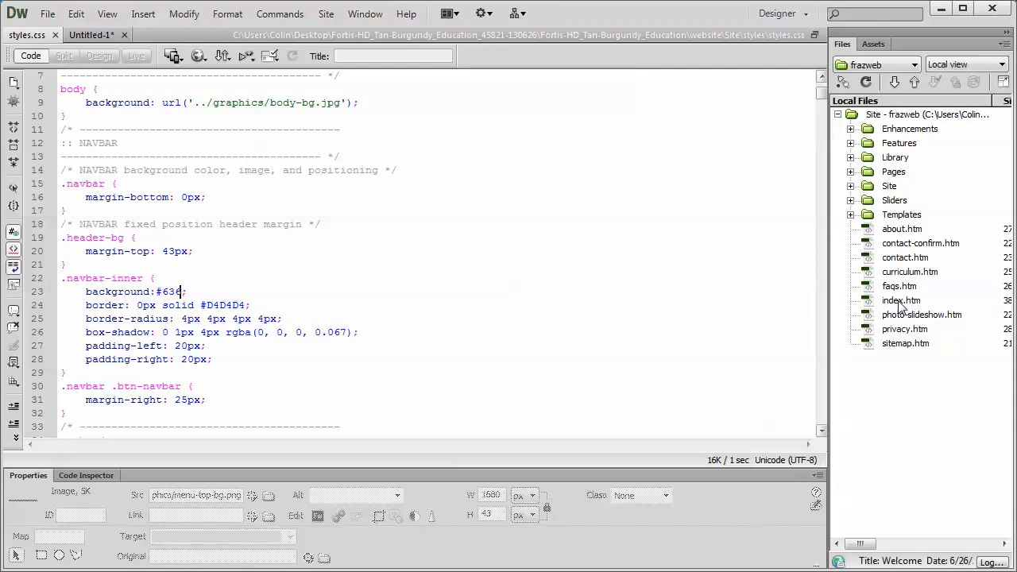
left_click(901, 300)
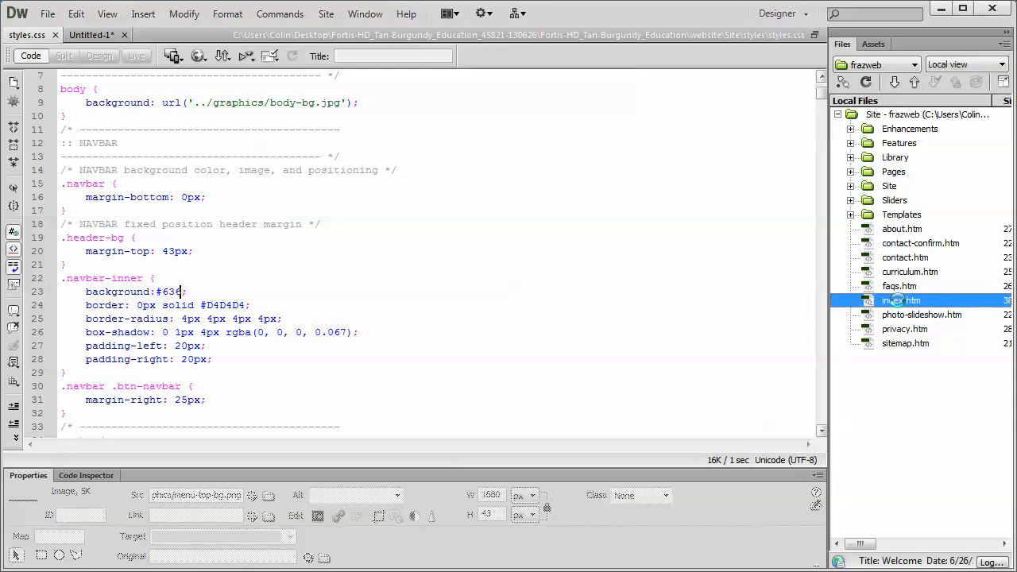
Step: Open index.htm and select the <div class="navbar navbar-fixed-top"> opening tag as search text
double_click(902, 300)
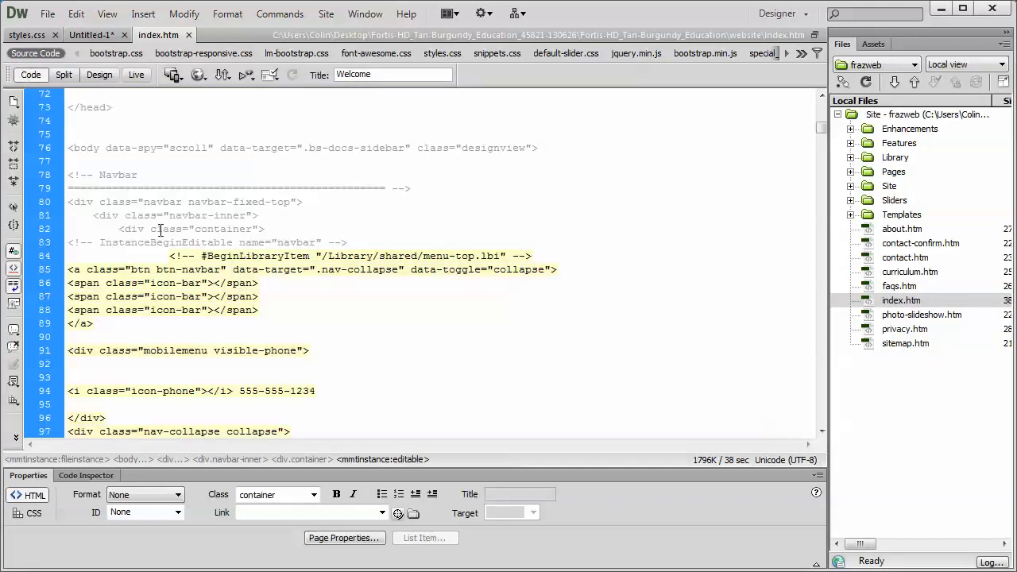
left_click(343, 242)
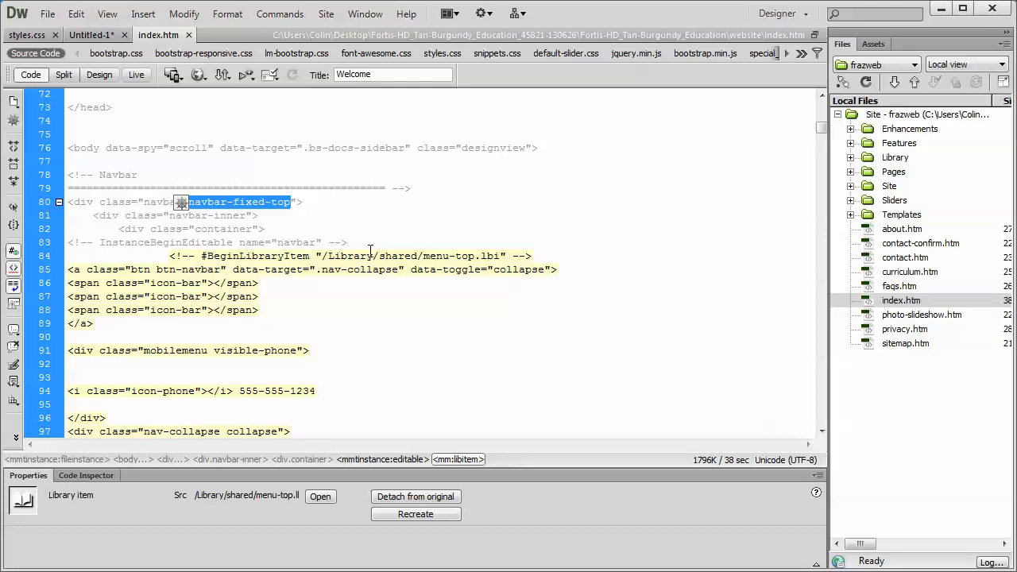
mouse_move(347, 245)
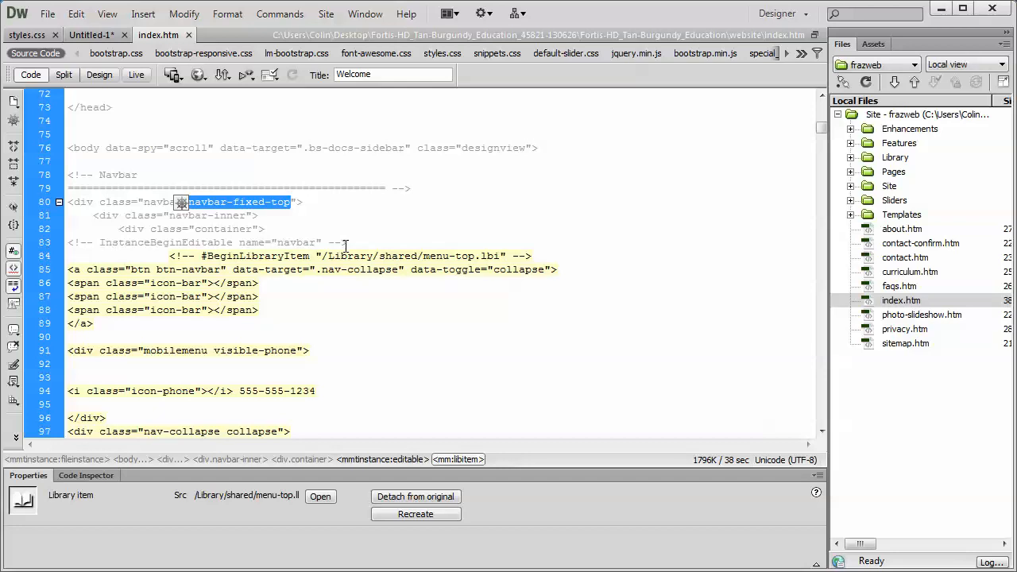
mouse_move(328, 210)
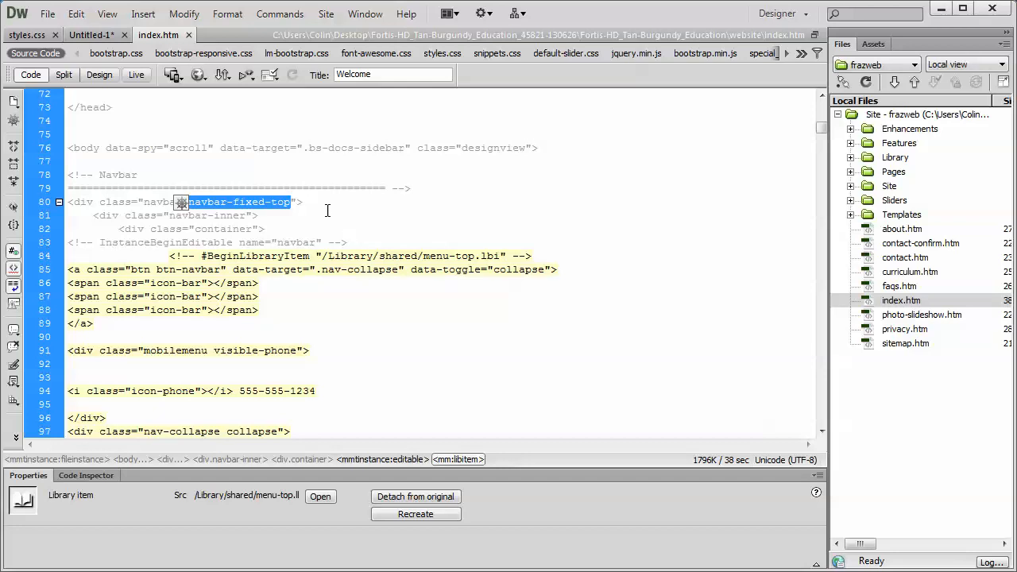
left_click(305, 202)
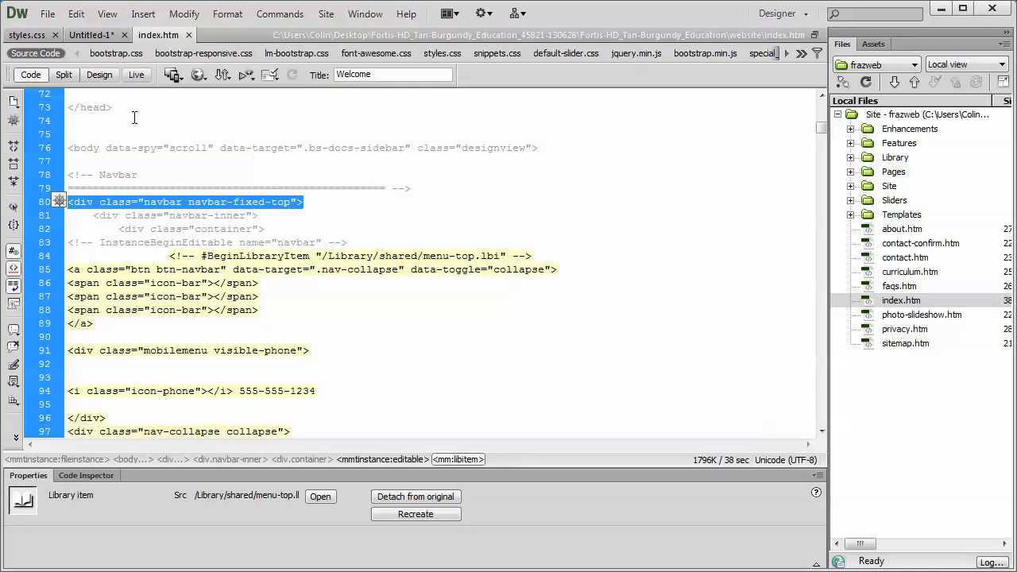
left_click(76, 12)
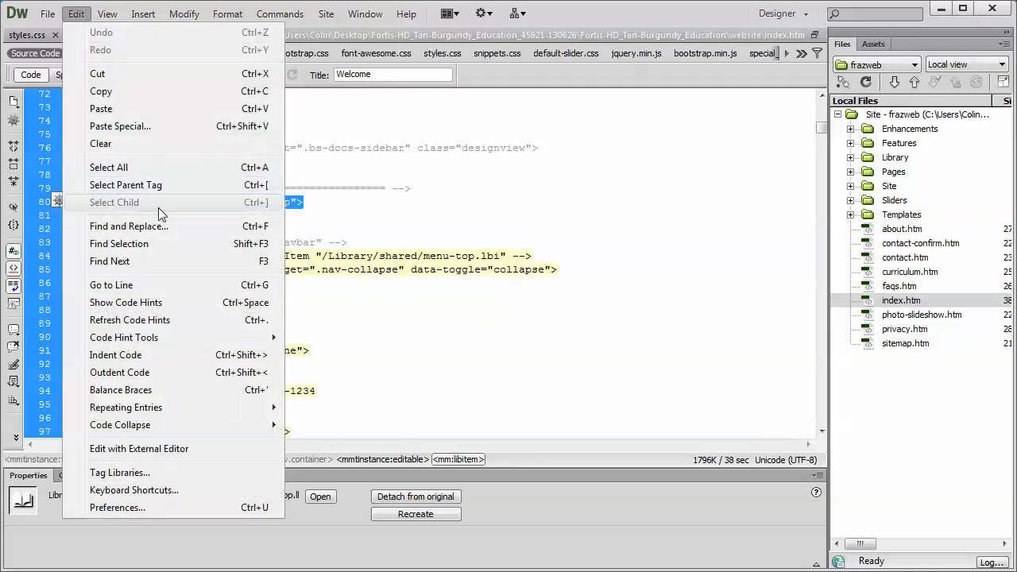
mouse_move(203, 225)
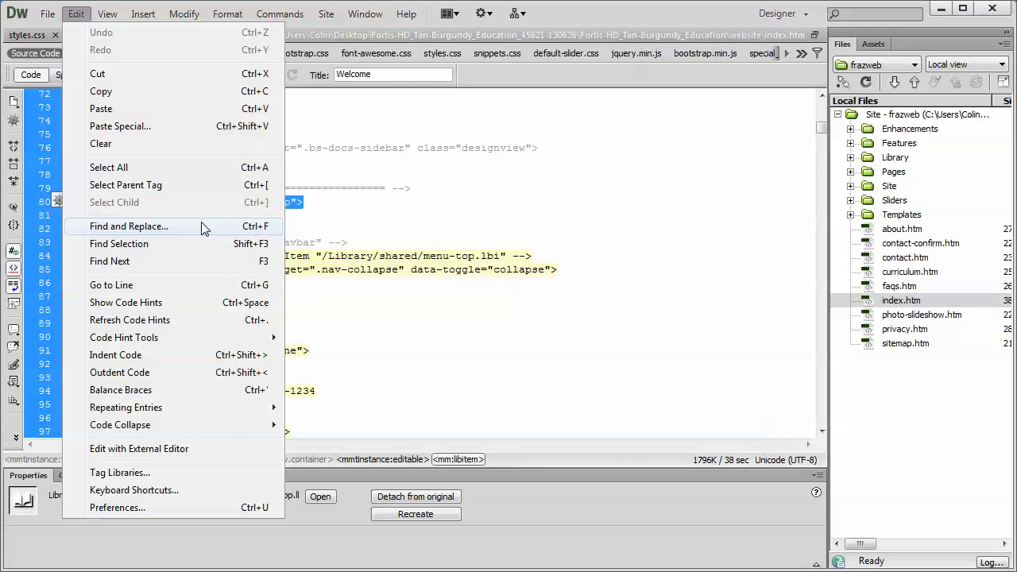
Step: Find <div class="navbar navbar-fixed-top"> site-wide, replace with <div class="navbar">, and run Replace All
left_click(128, 226)
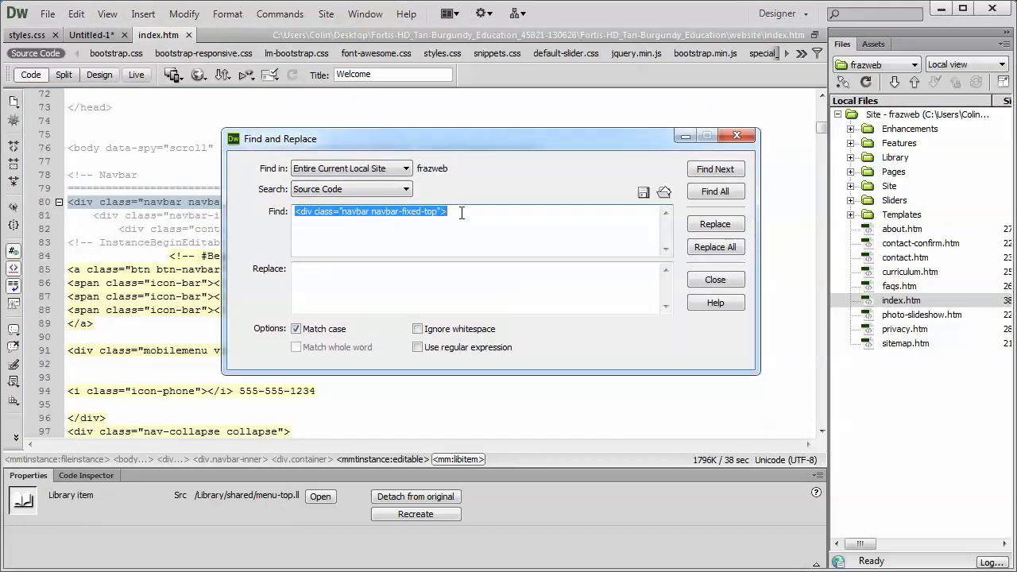
type("<div class=\"navbar navbar-fixed-top\">")
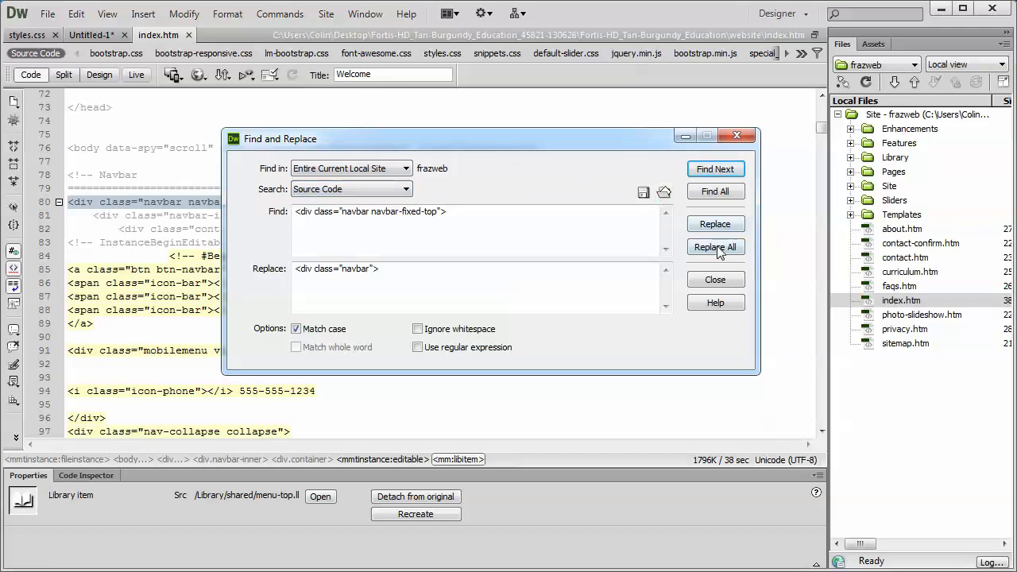
left_click(714, 248)
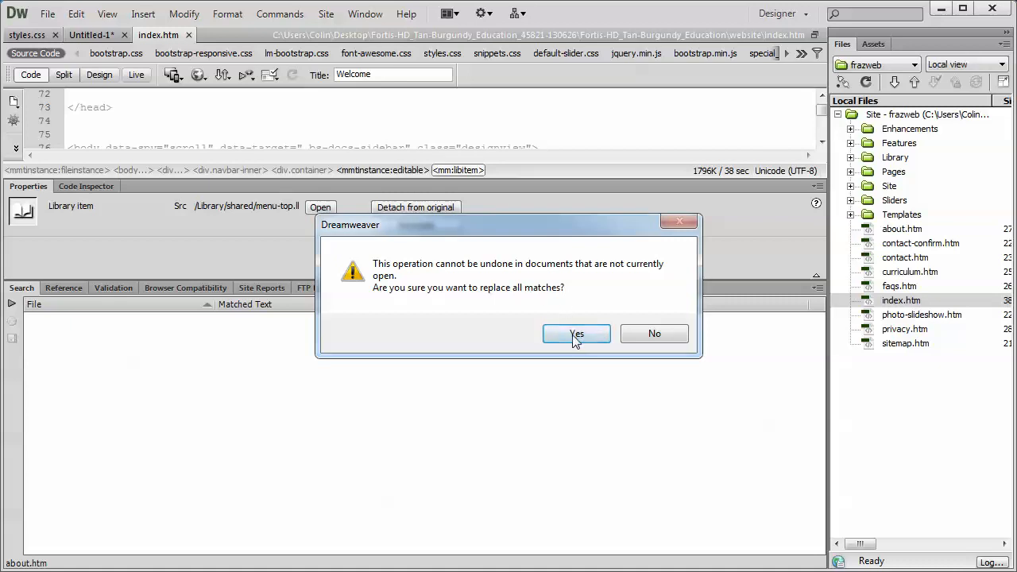
Step: Confirm the site-wide replacement, yielding 56 replacements in 170 documents
left_click(575, 333)
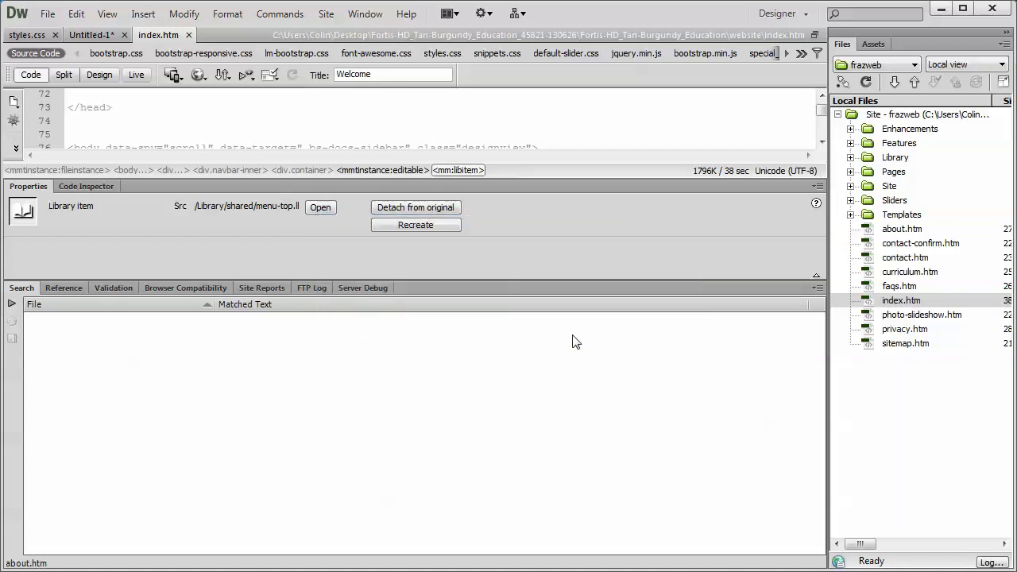
left_click(11, 304)
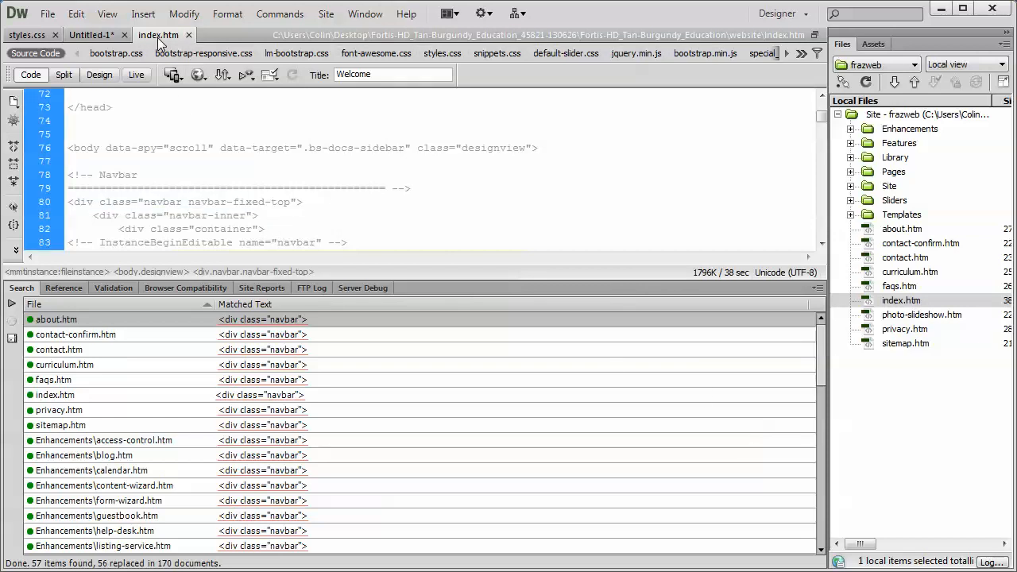
mouse_move(183, 51)
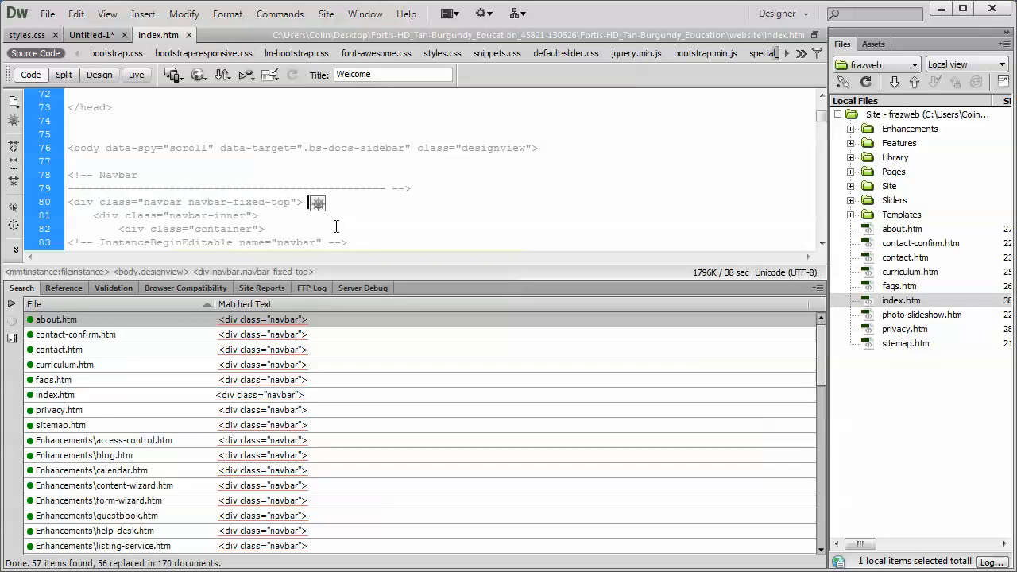
mouse_move(205, 196)
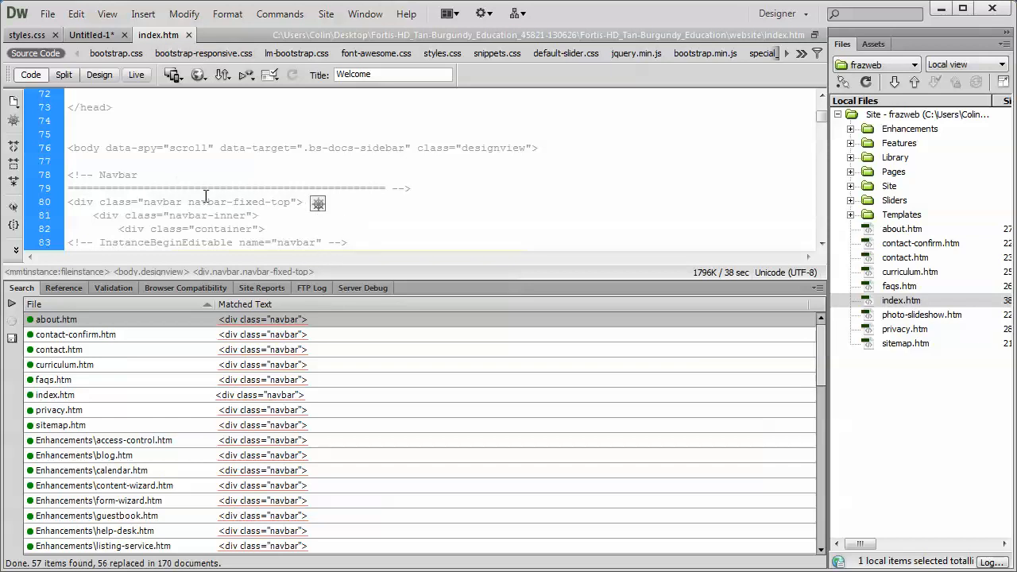
Step: Rerun the site-wide Replace All so index.htm's remaining fixed-top navbar div is also replaced
left_click(183, 200)
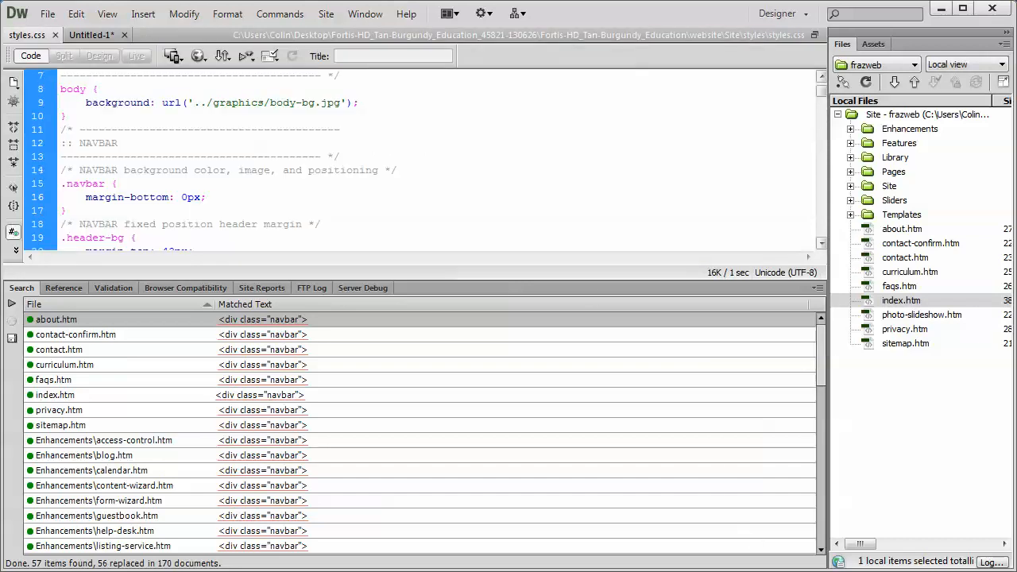
left_click(76, 13)
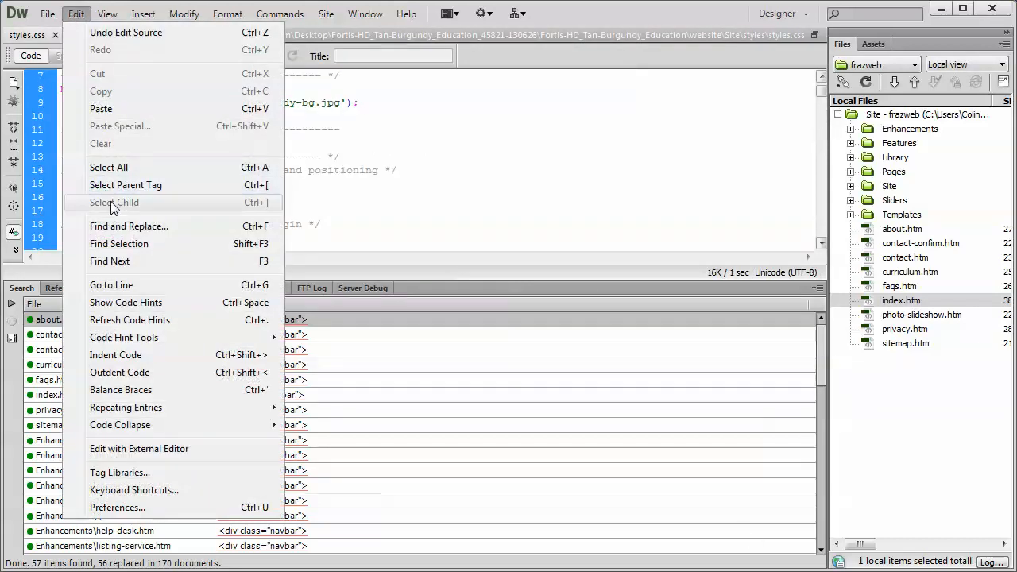
left_click(129, 225)
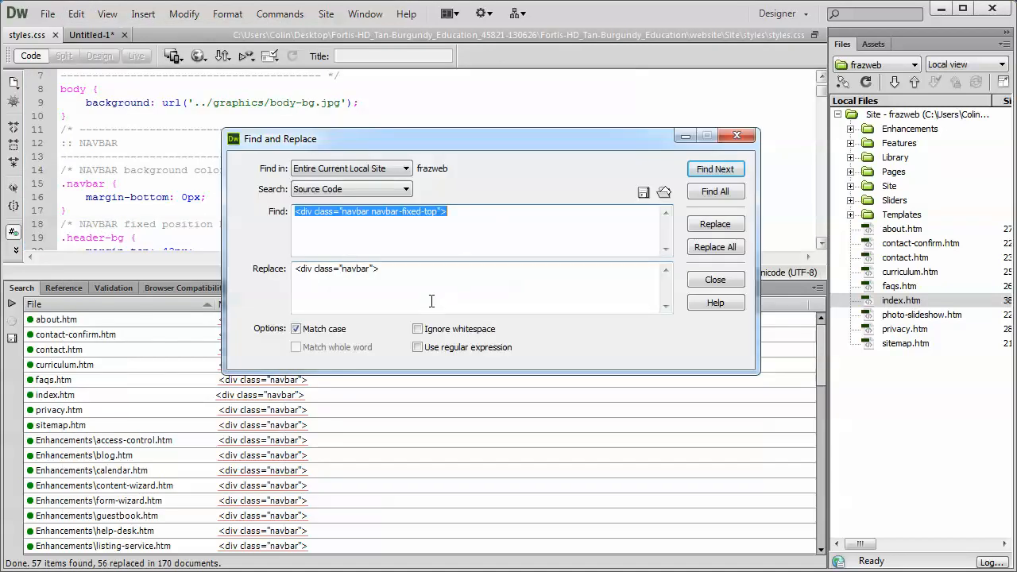
left_click(715, 248)
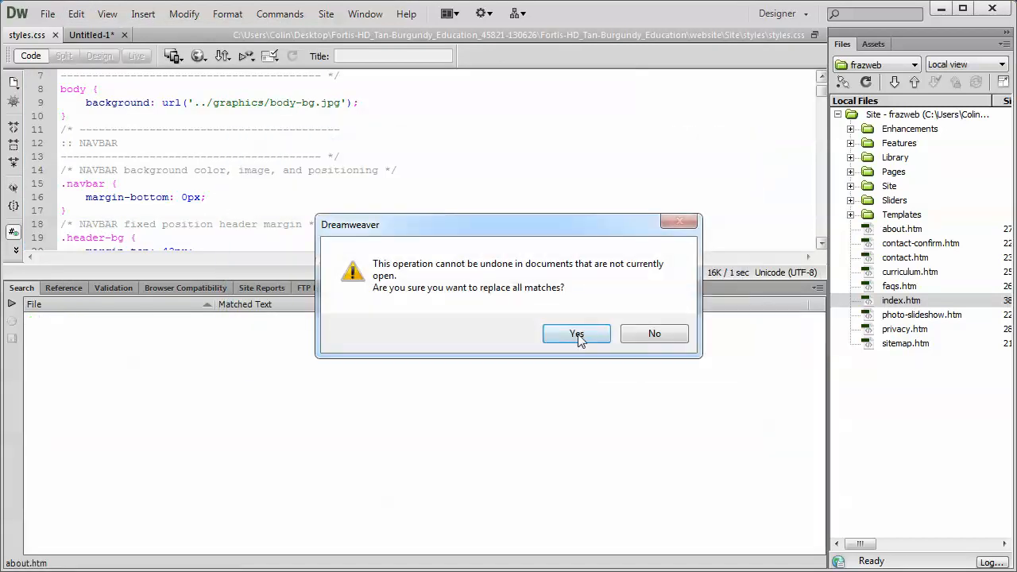
left_click(575, 333)
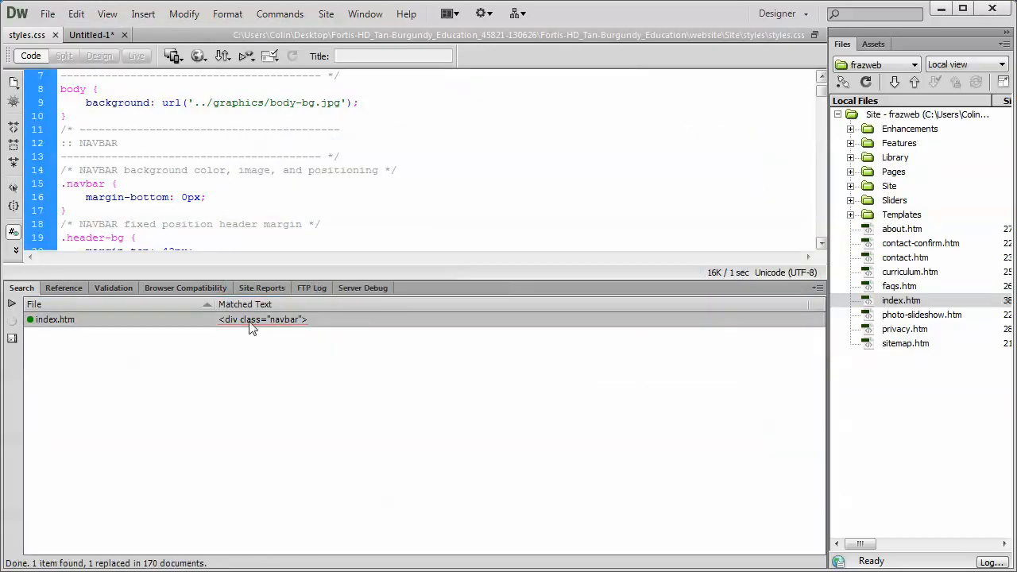
mouse_move(491, 343)
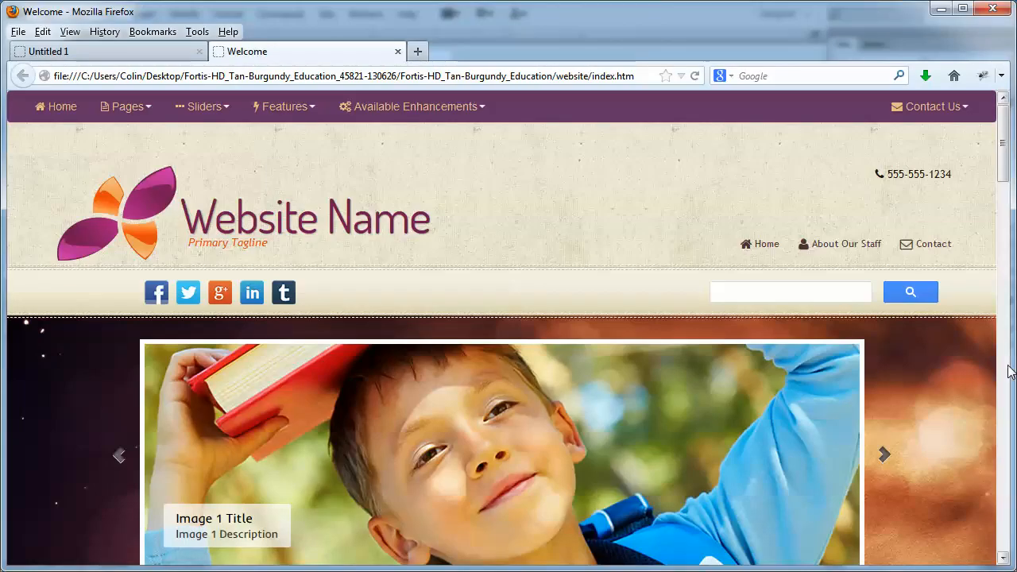
Step: Scroll the reloaded home page to confirm the purple navbar scrolls away with the page
scroll("down", 3)
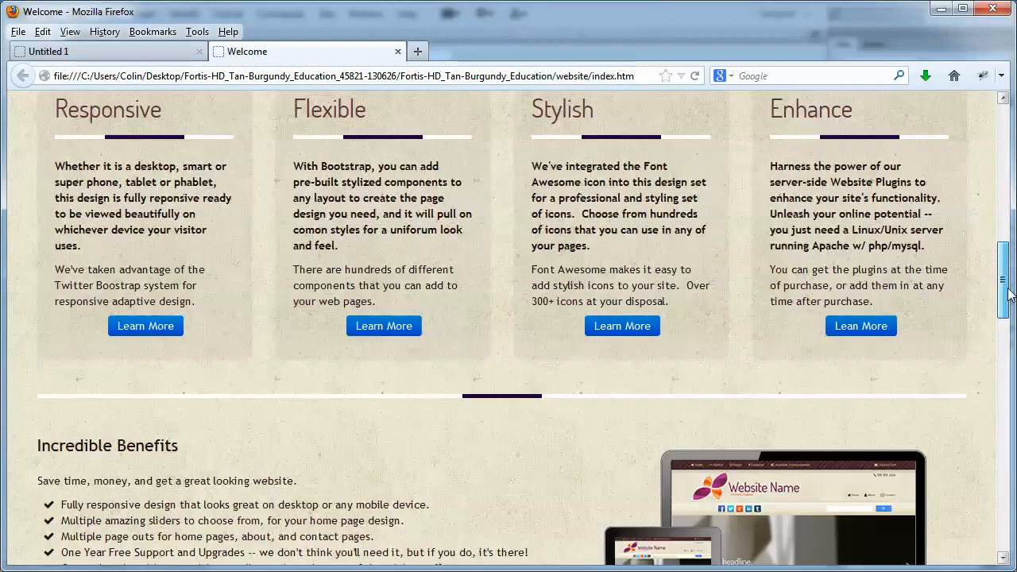
scroll("up", 3)
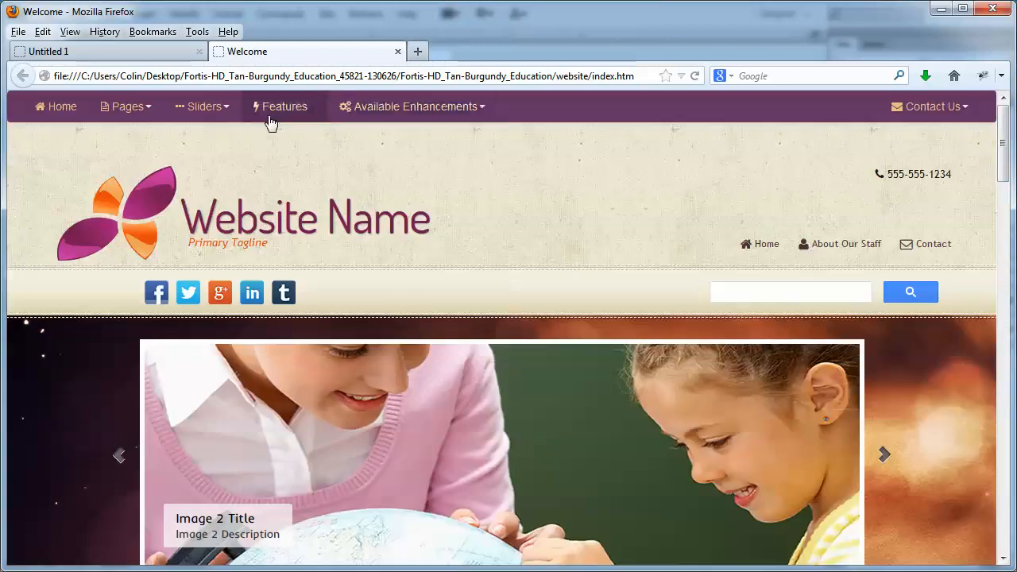
scroll("down", 3)
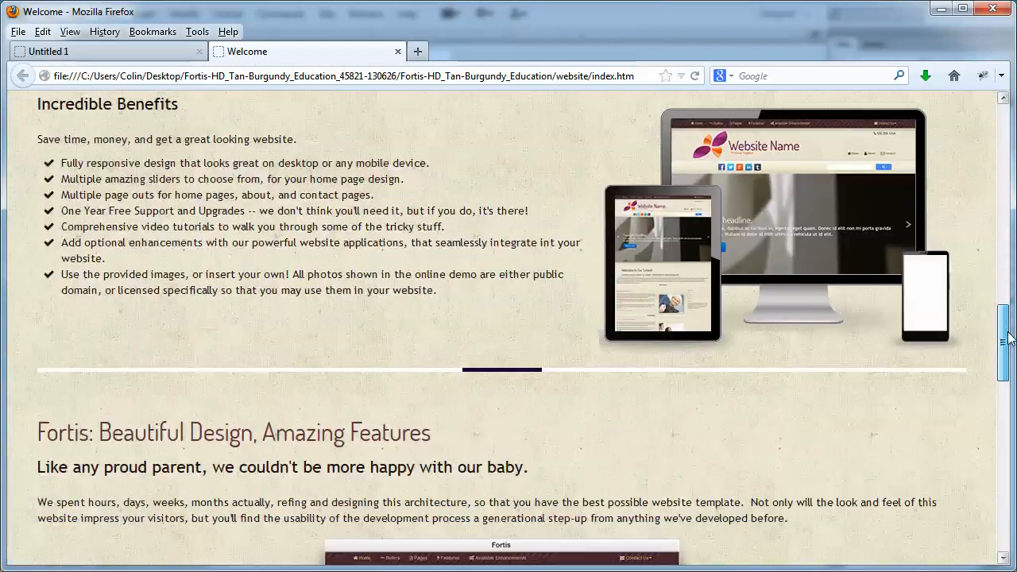